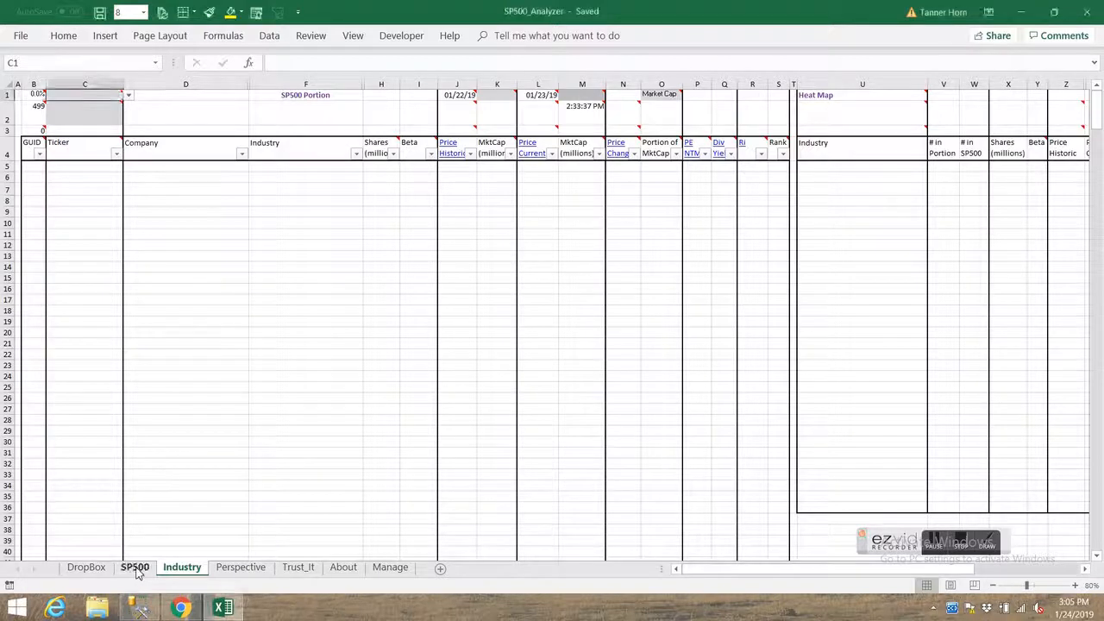
# Step: Switch to the SP500 worksheet to view the full stock list with sectors and industries
pyautogui.click(135, 567)
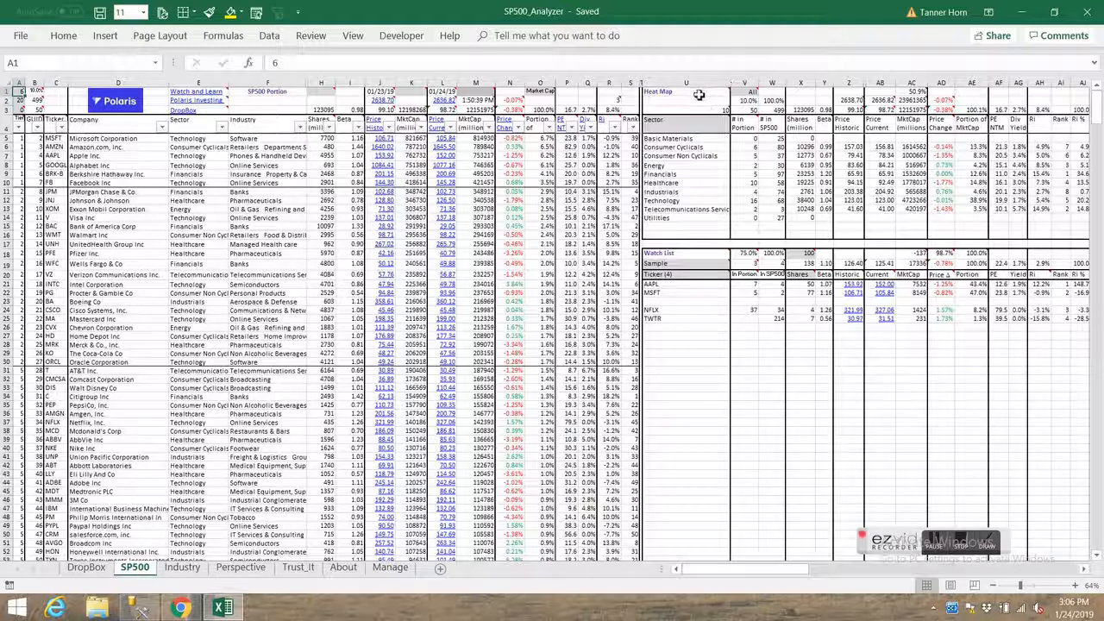
pyautogui.click(686, 91)
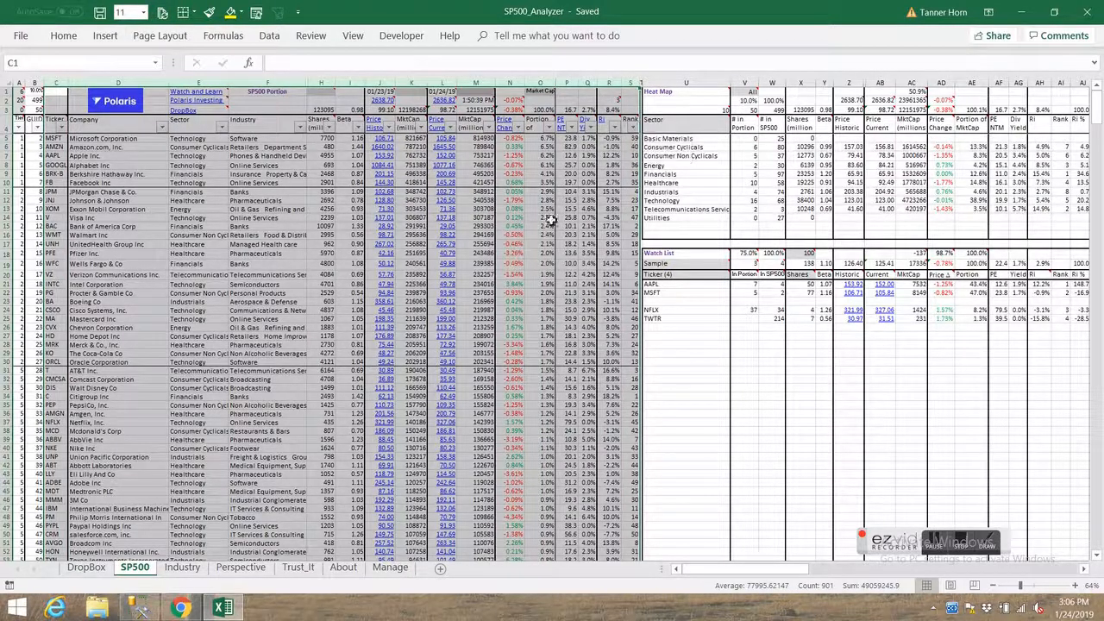
# Step: Go to the Industry worksheet and inspect the lookup formula in cell D8
pyautogui.click(181, 566)
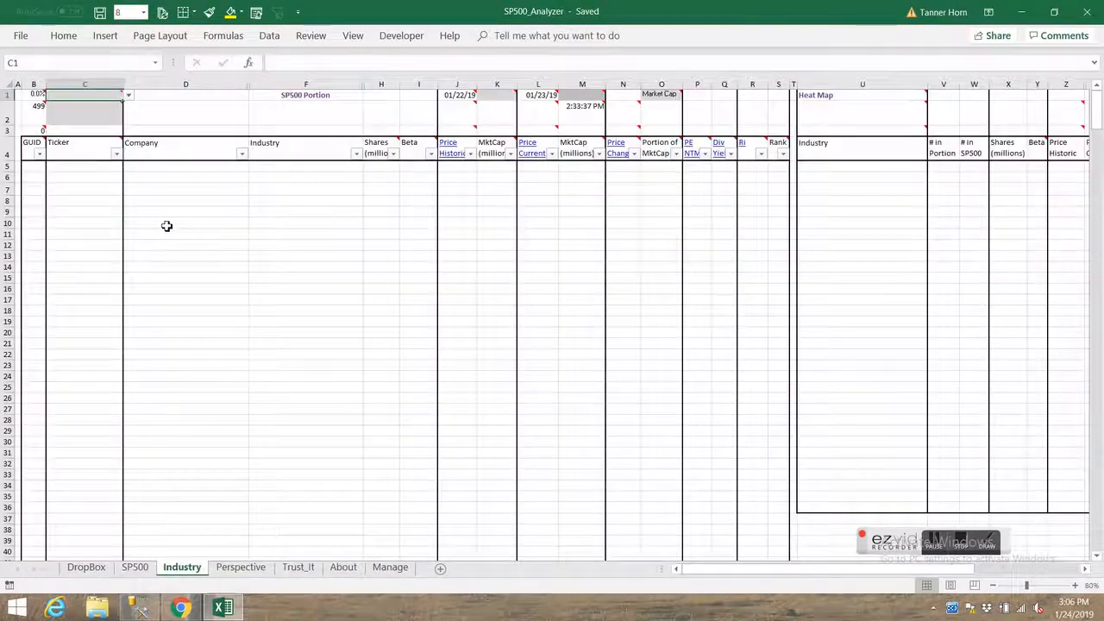
pyautogui.moveTo(742, 174)
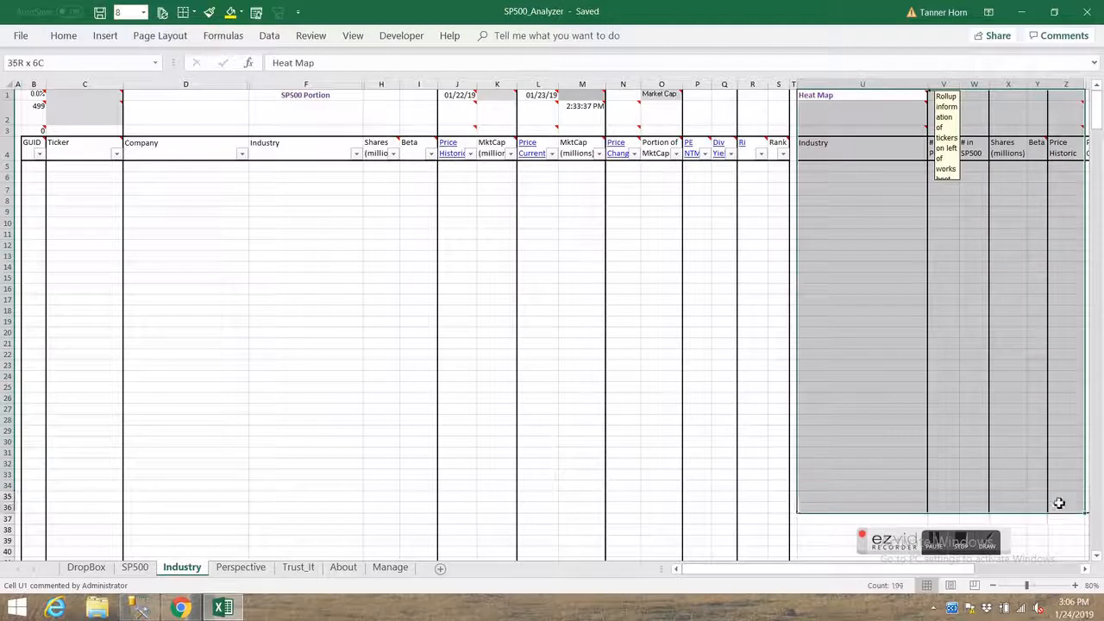
pyautogui.click(185, 200)
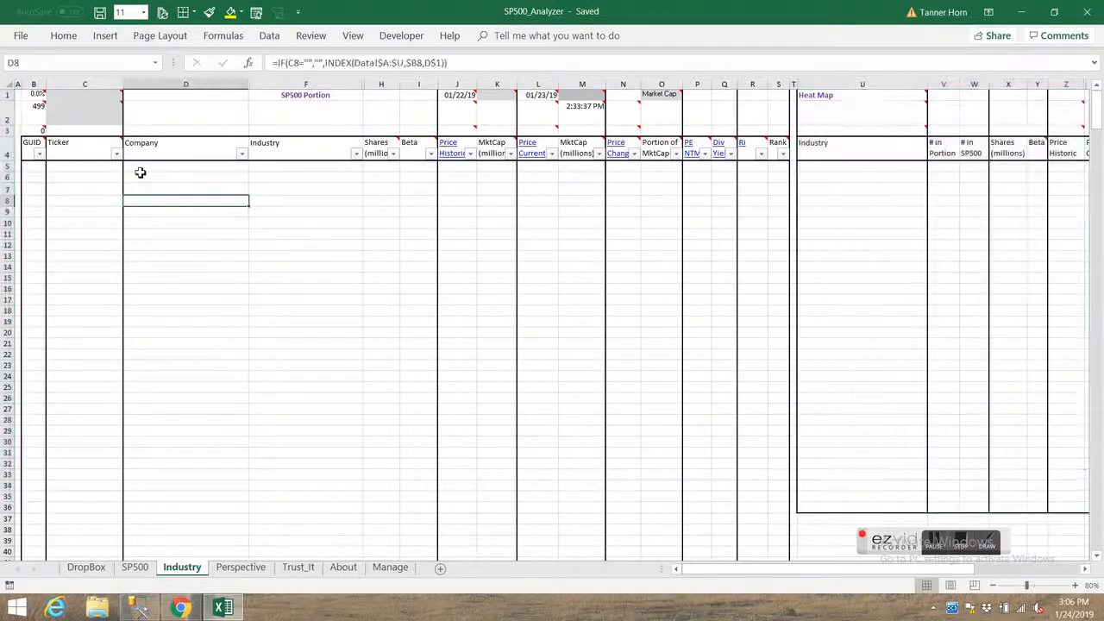
pyautogui.moveTo(85, 142)
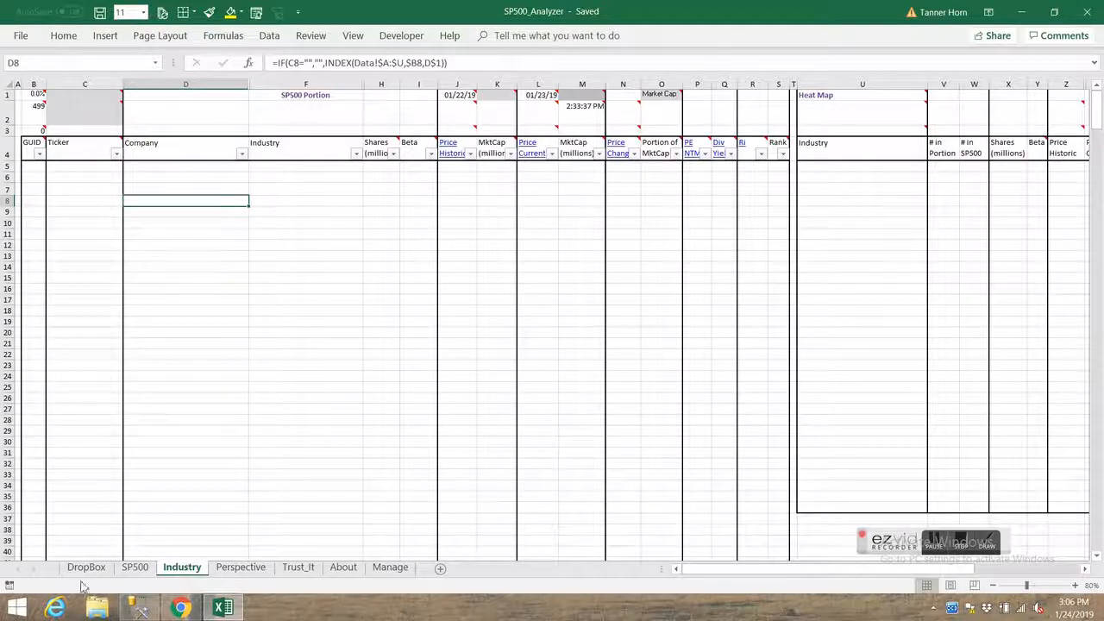
pyautogui.moveTo(161, 433)
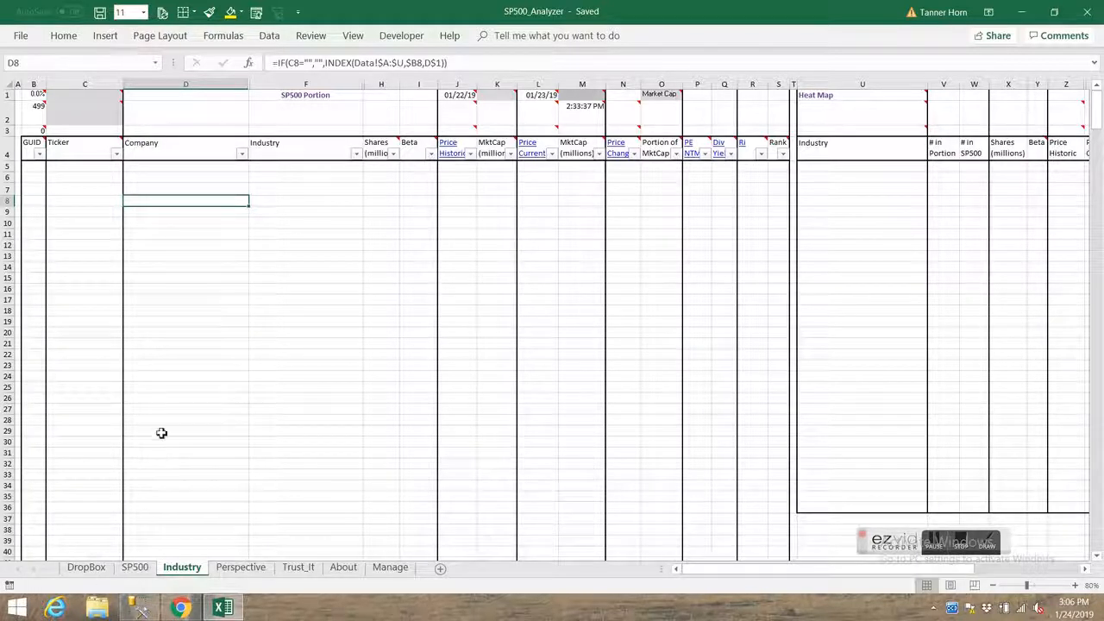
pyautogui.moveTo(160, 422)
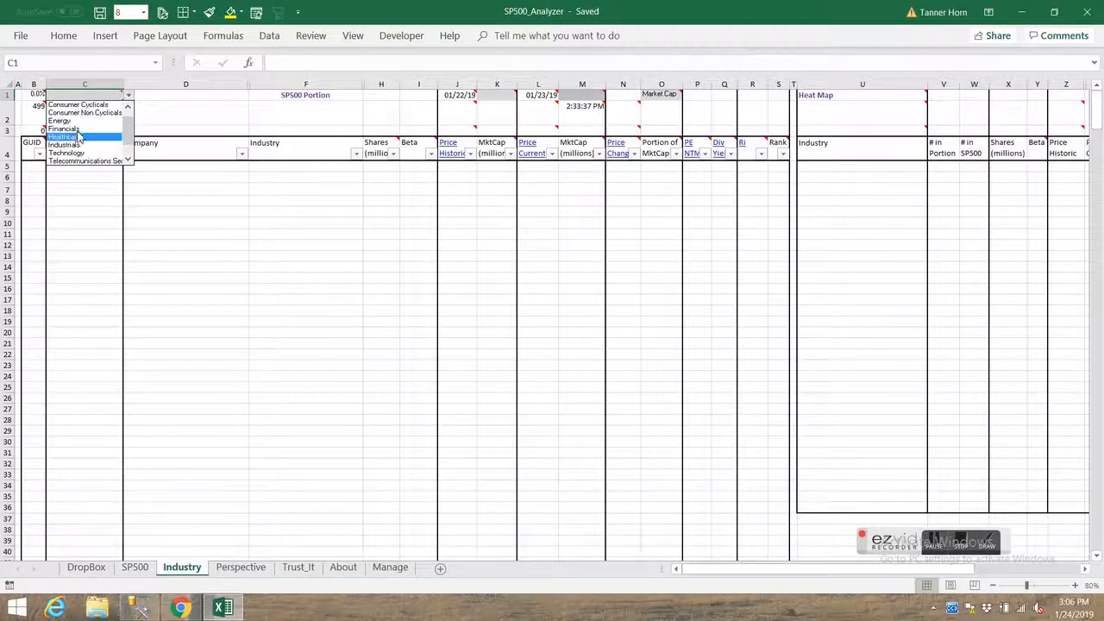
# Step: Set the Industry sheet filter to sector Financials and industry Banks
pyautogui.click(63, 129)
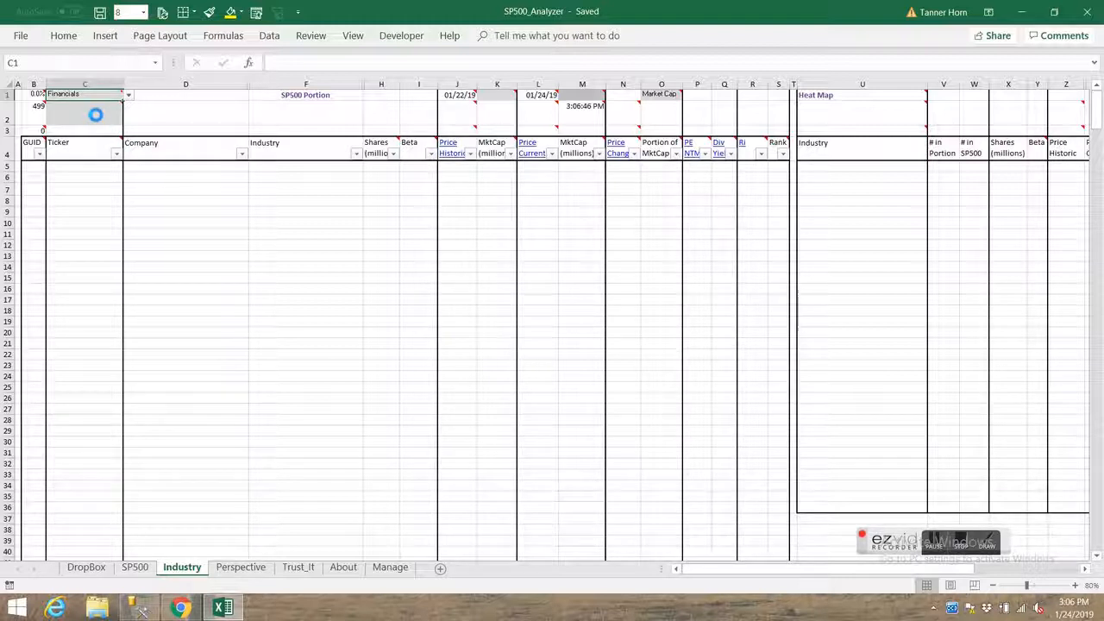
pyautogui.click(85, 119)
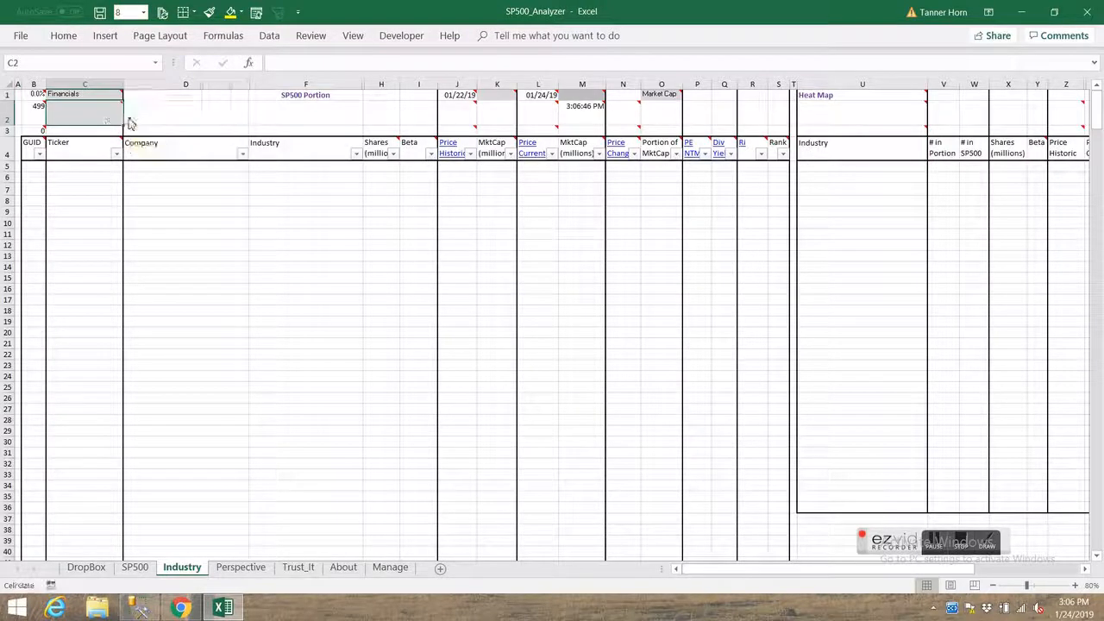
pyautogui.click(129, 119)
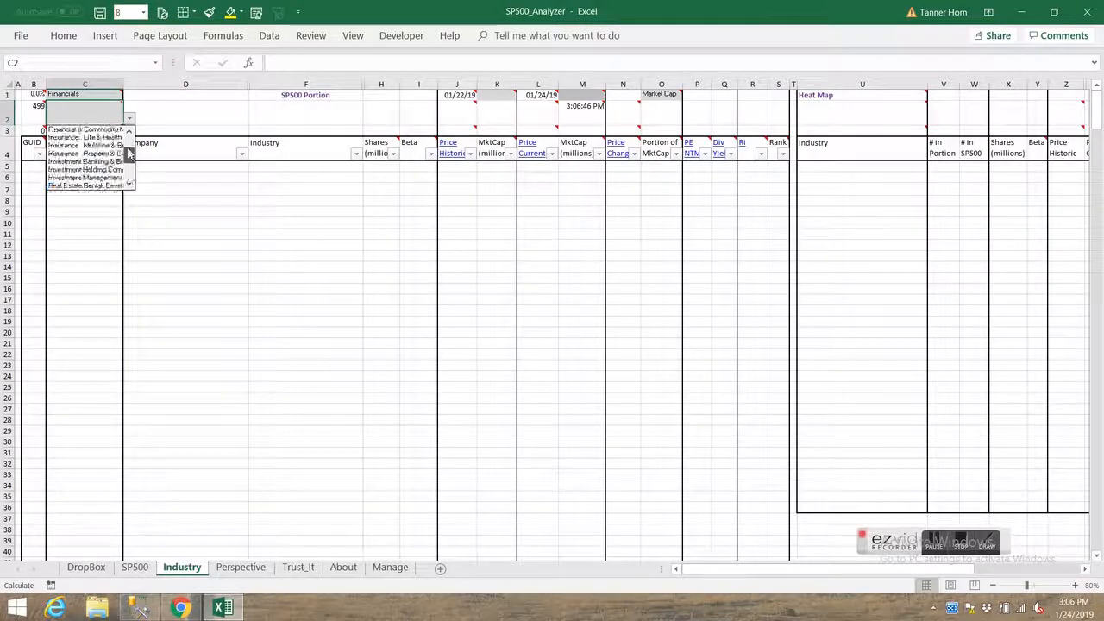
pyautogui.click(84, 137)
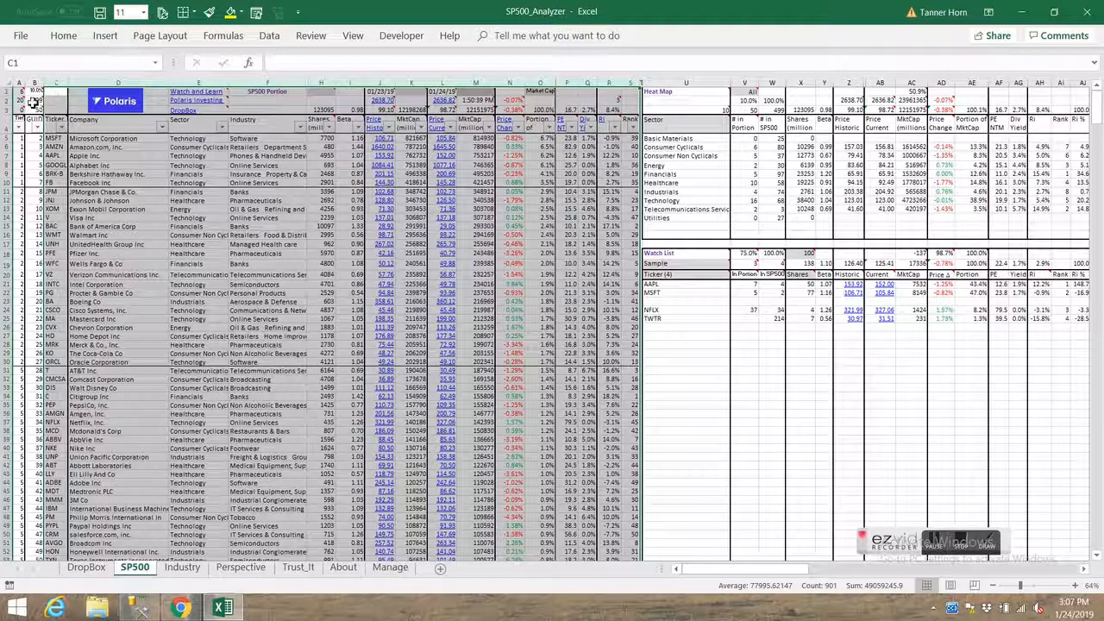
# Step: Inspect the stock-count formula in B3 and switch worksheets
pyautogui.click(37, 111)
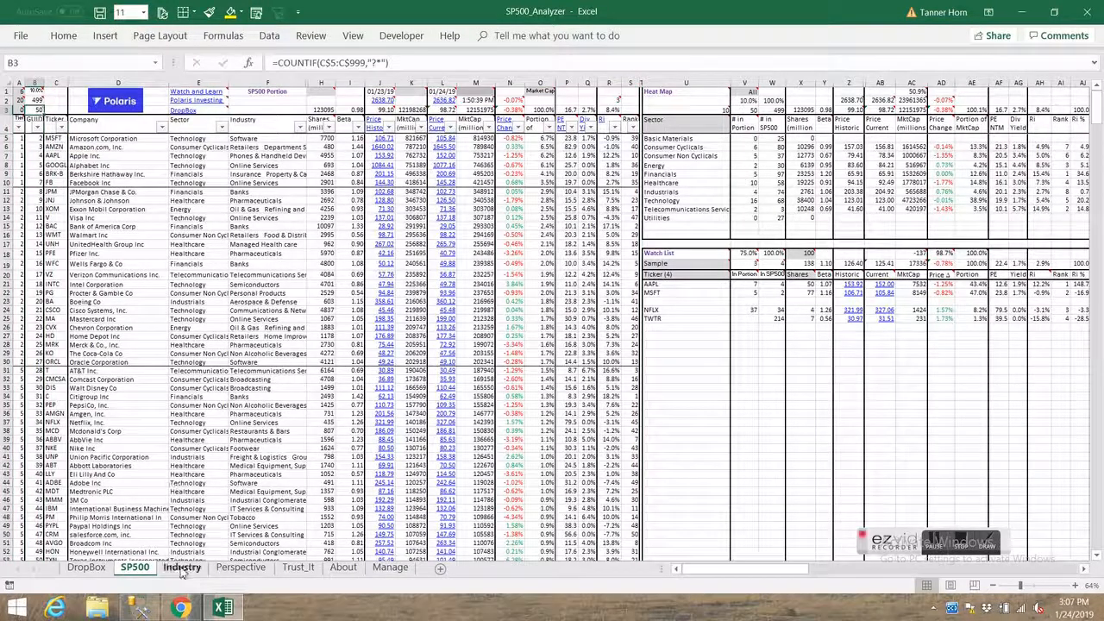
pyautogui.click(181, 567)
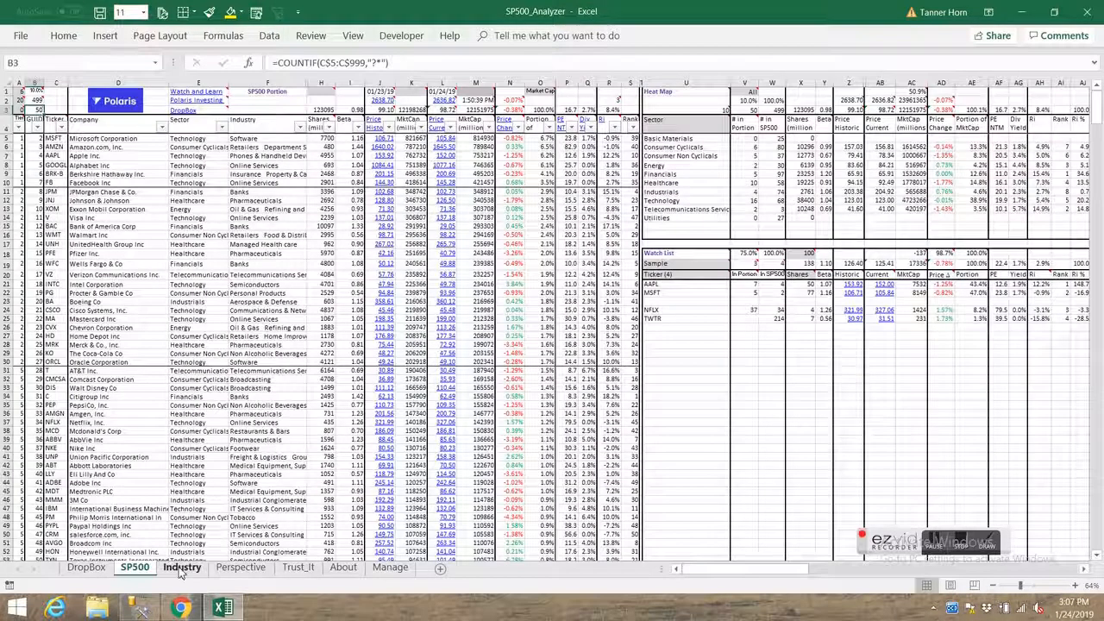
# Step: Return to the Industry worksheet showing the 19 Banks stocks and roll-up row
pyautogui.click(182, 567)
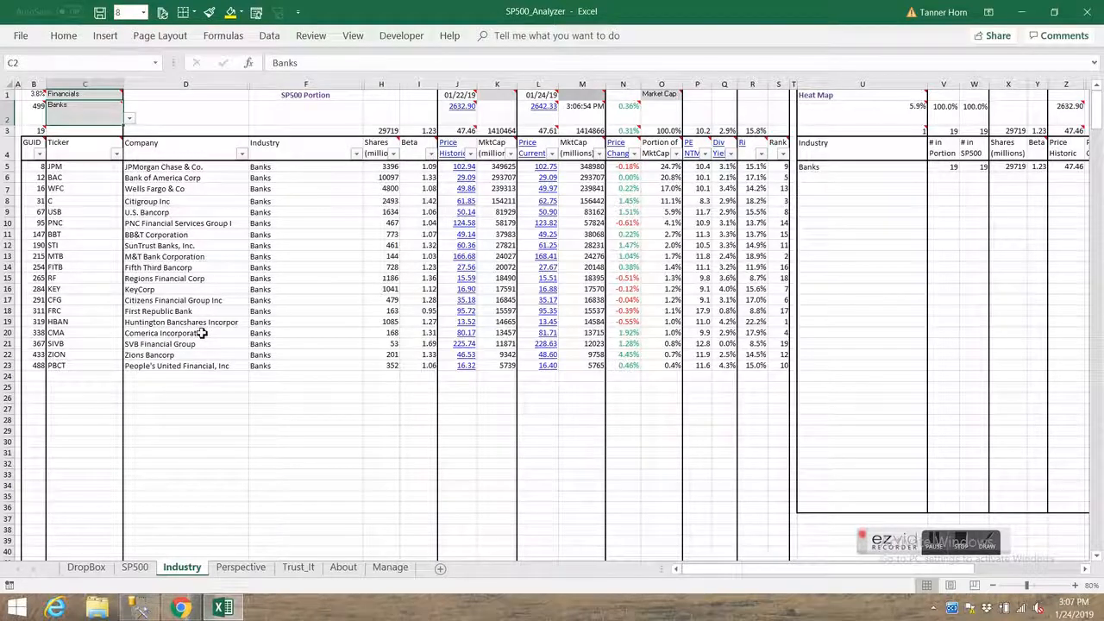
pyautogui.moveTo(154, 188)
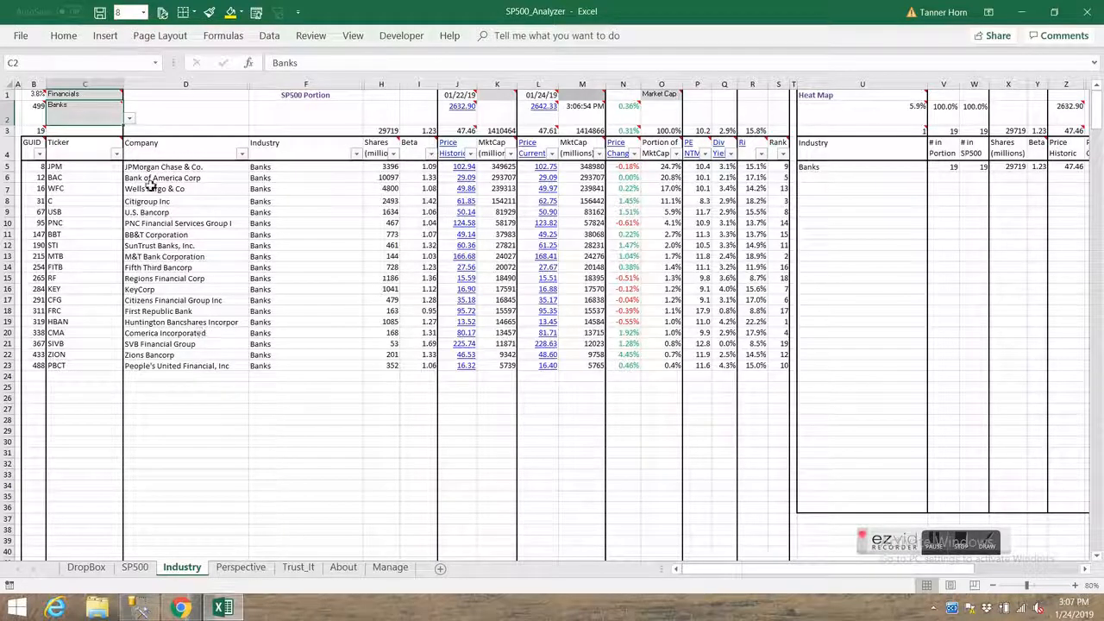
pyautogui.moveTo(99, 95)
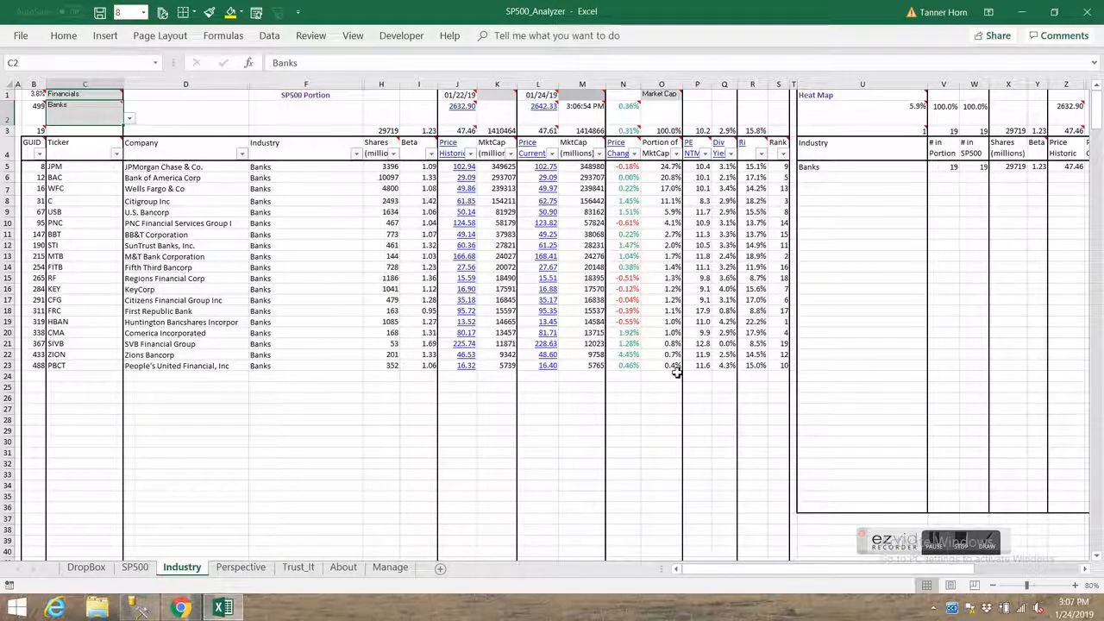
pyautogui.moveTo(503, 109)
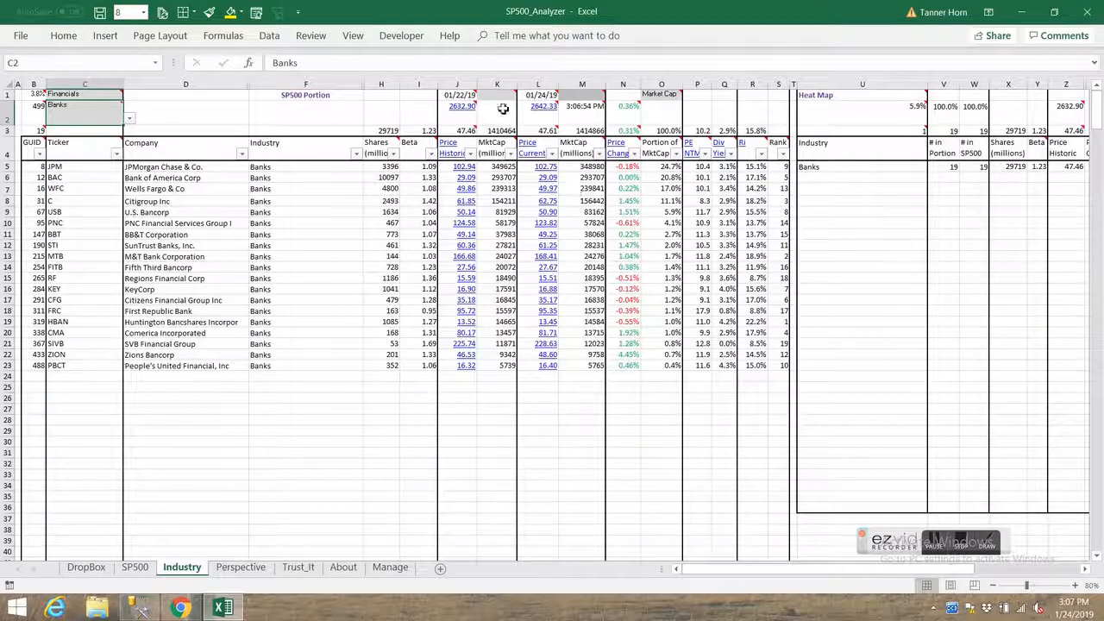
pyautogui.moveTo(460, 94)
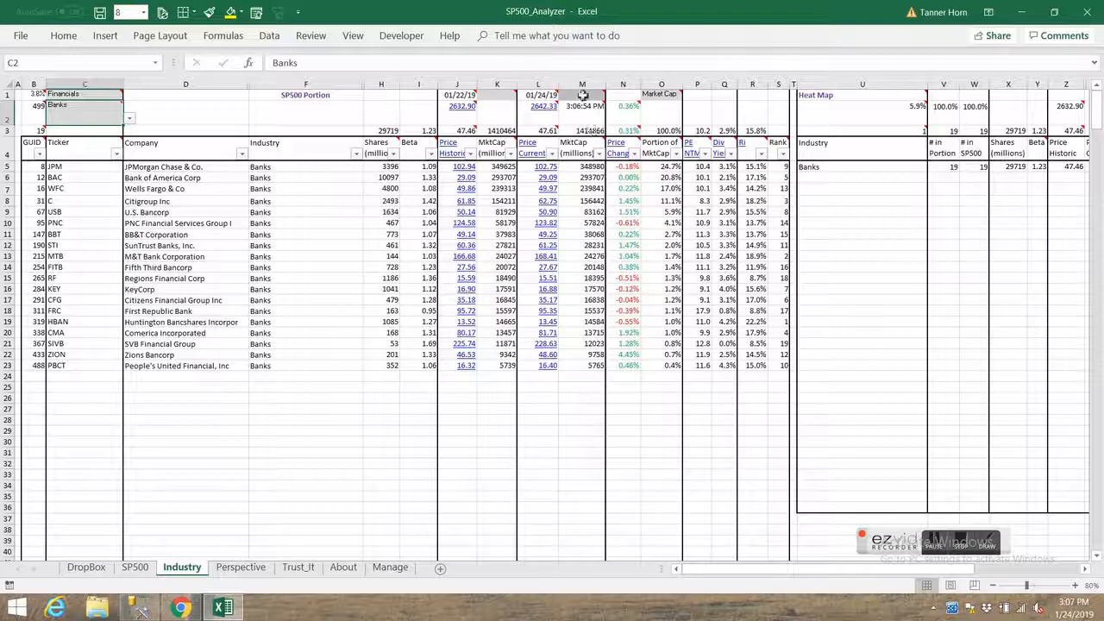
# Step: Refresh current Banks prices via M1, glance at SP500, and return to Industry
pyautogui.click(582, 95)
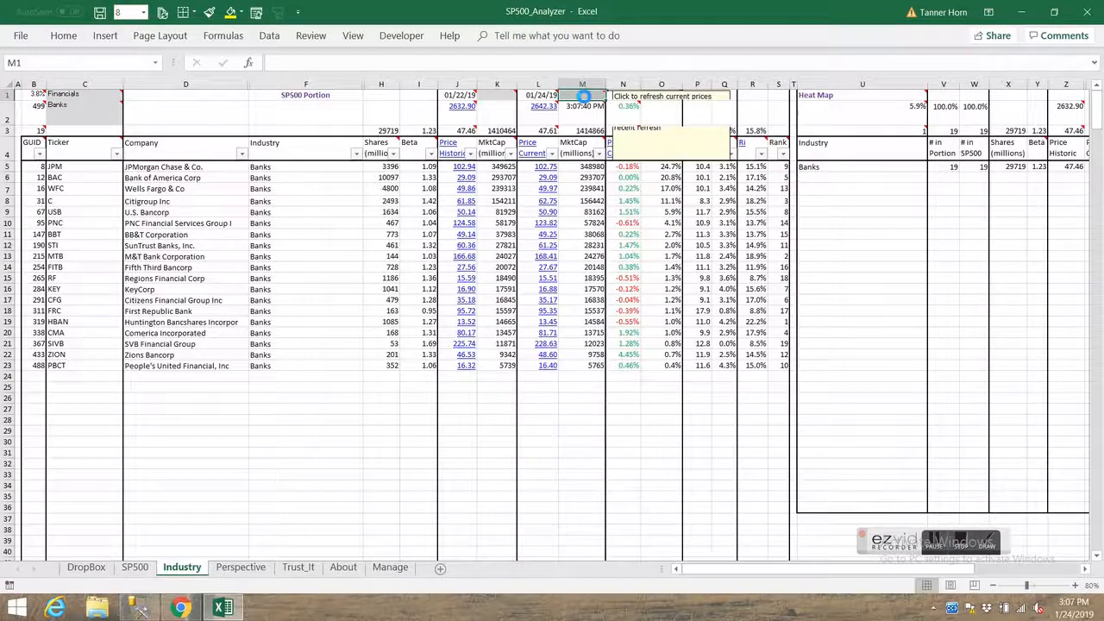
pyautogui.click(85, 93)
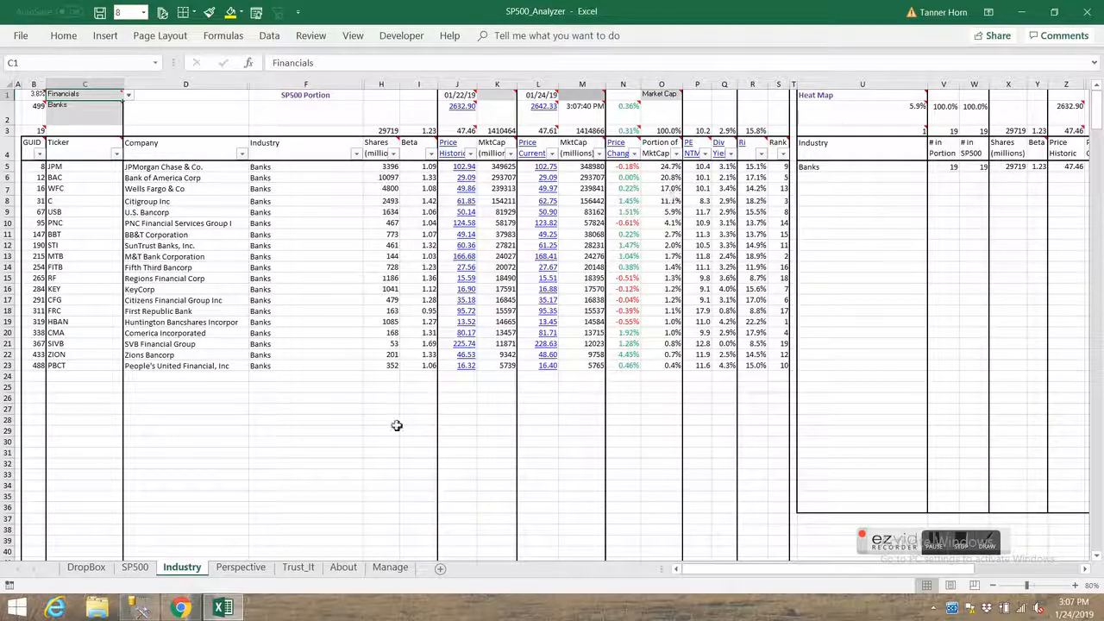
pyautogui.moveTo(553, 95)
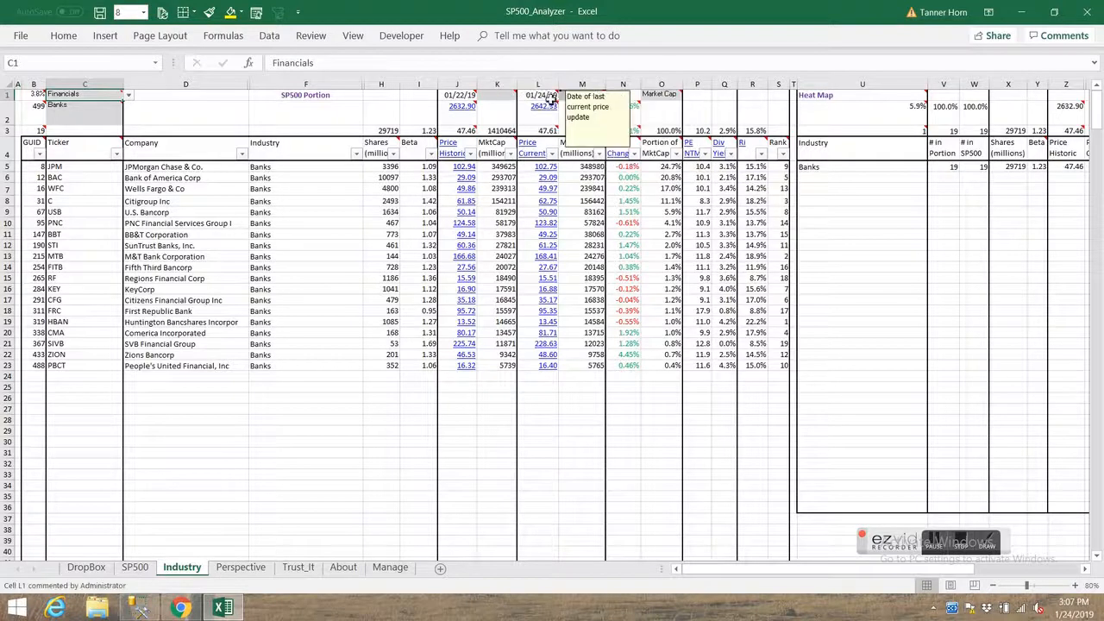
pyautogui.click(135, 567)
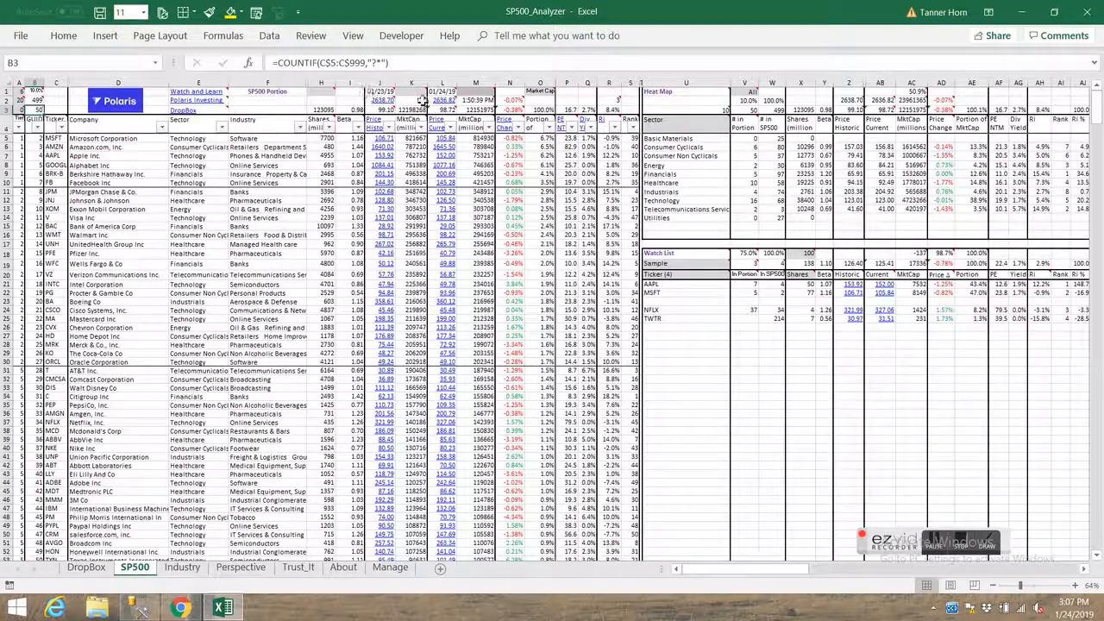
pyautogui.click(181, 566)
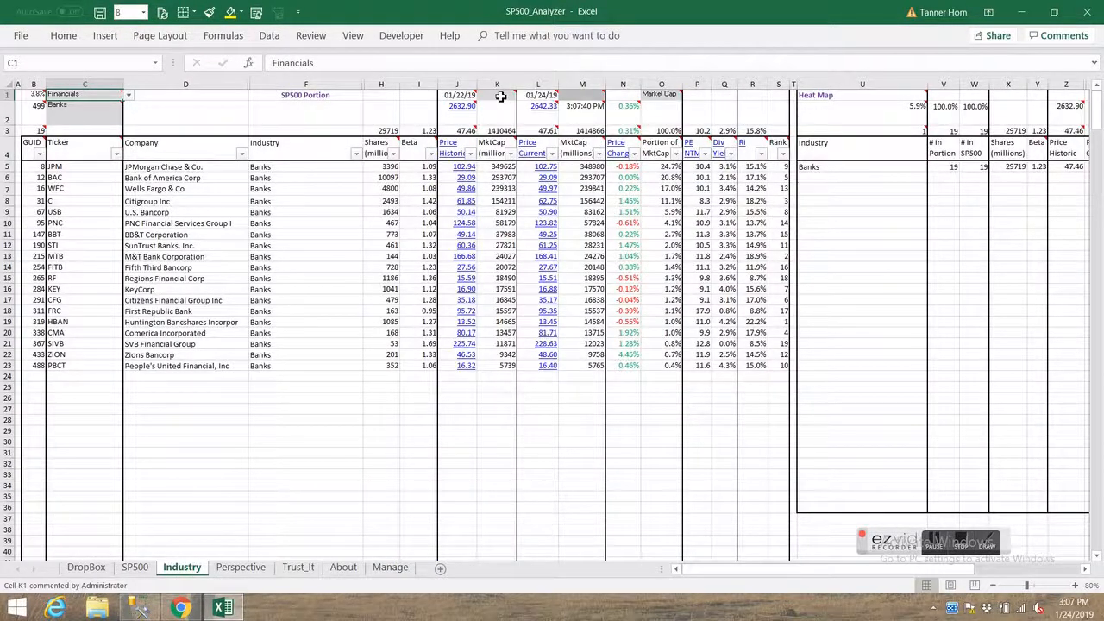
# Step: Clear the contents of cell K1 on the Industry sheet
pyautogui.rightClick(497, 95)
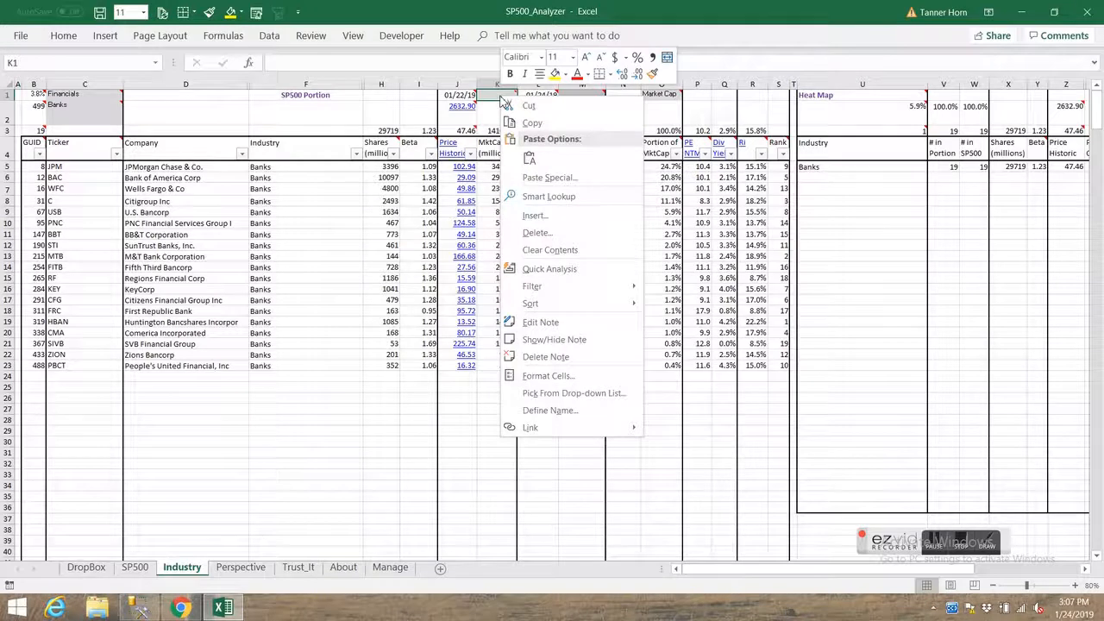
pyautogui.moveTo(549, 250)
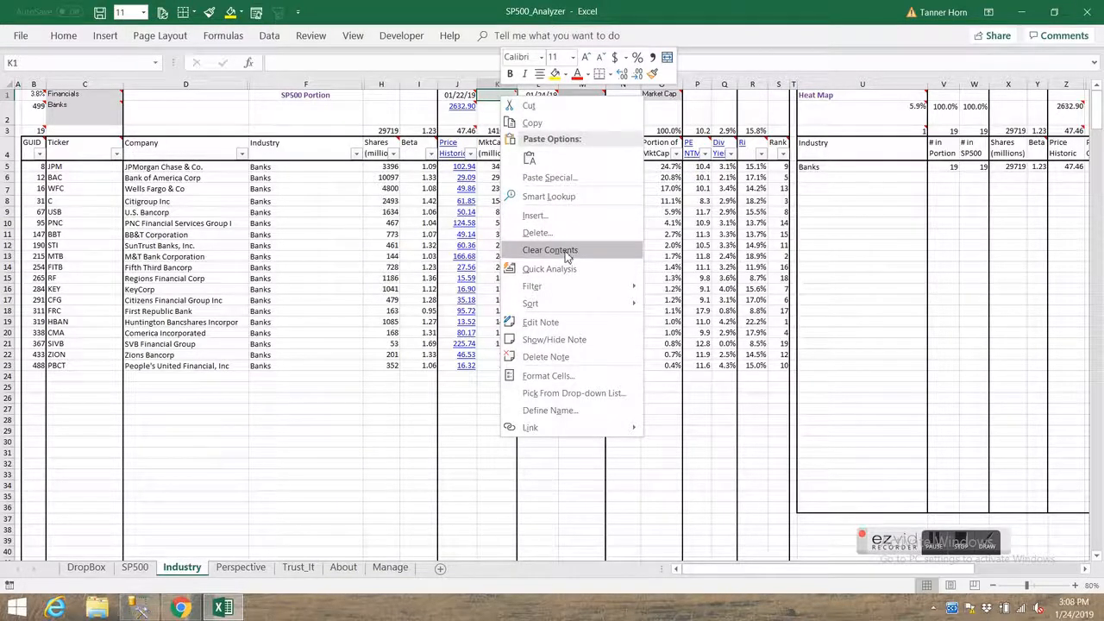
pyautogui.click(550, 249)
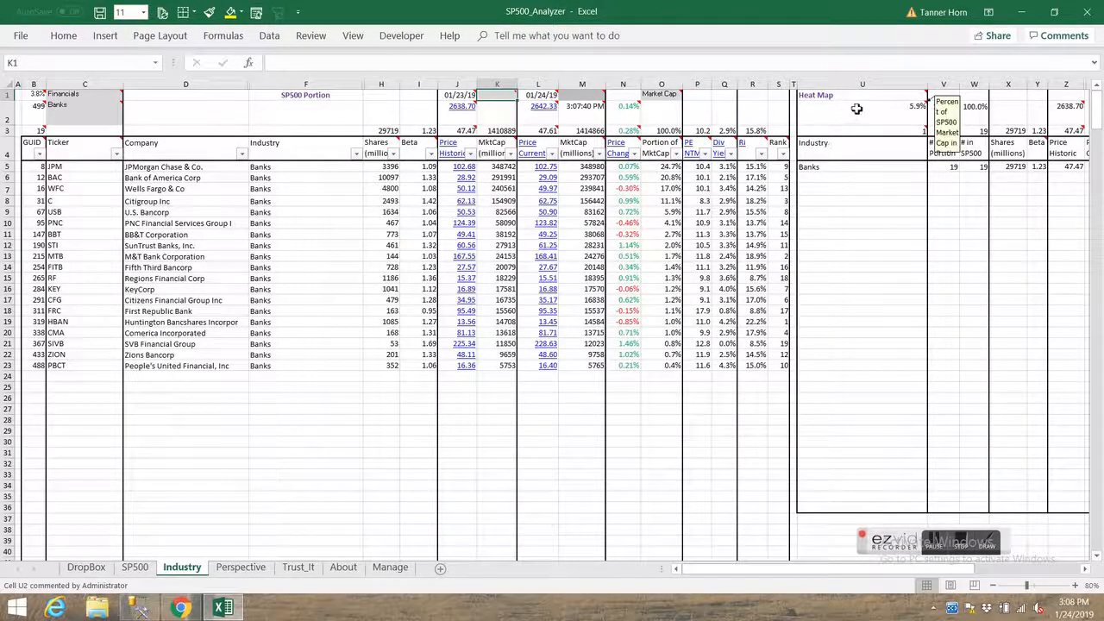
pyautogui.click(863, 166)
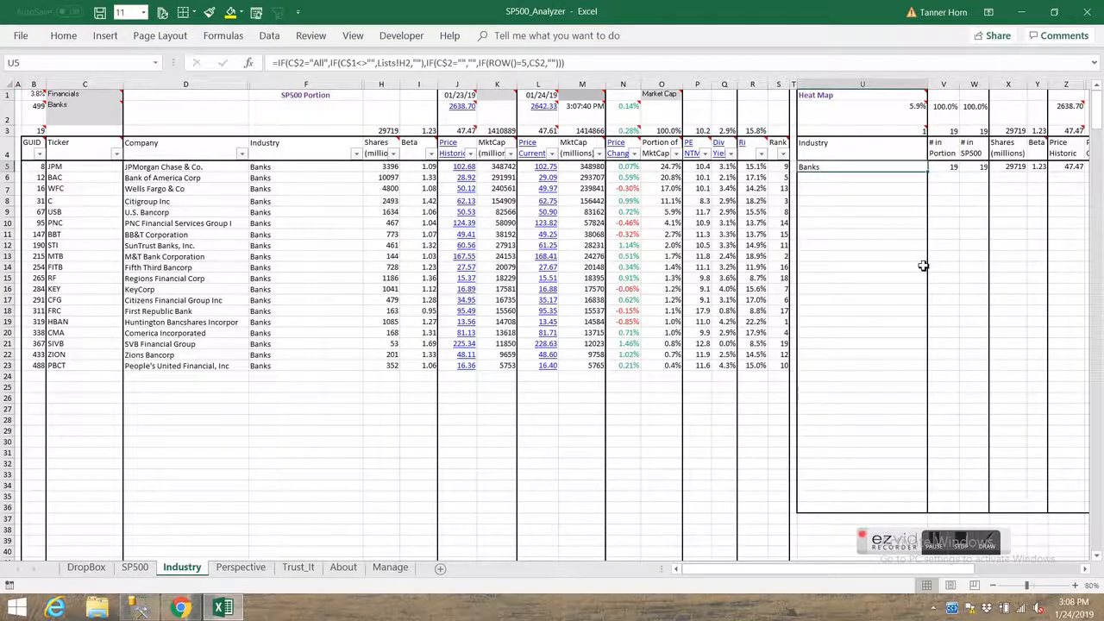
pyautogui.click(84, 94)
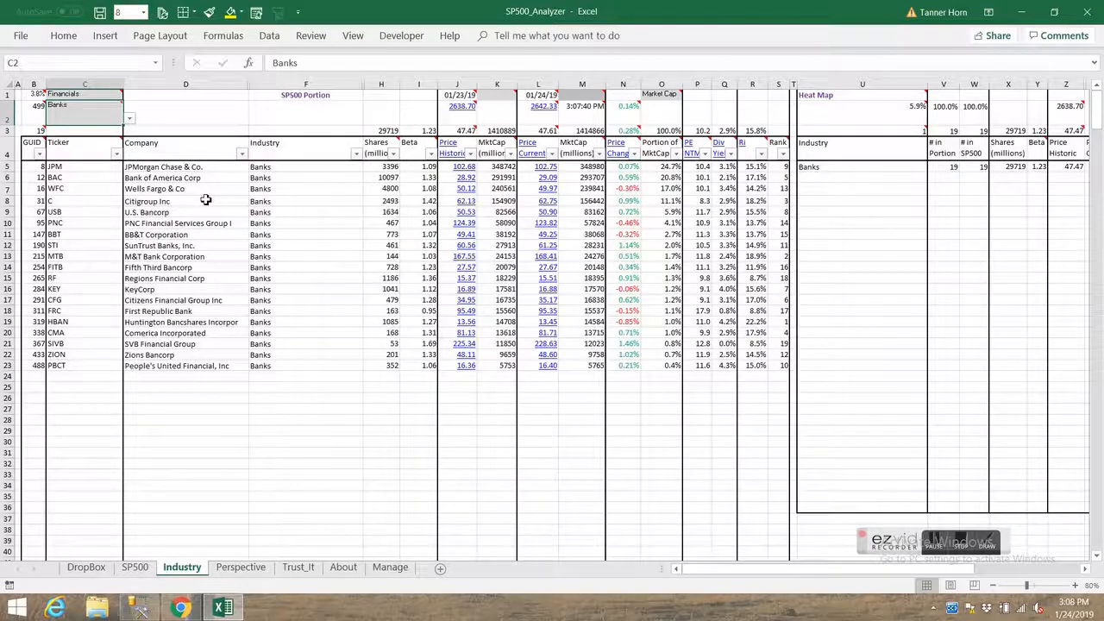
pyautogui.click(128, 119)
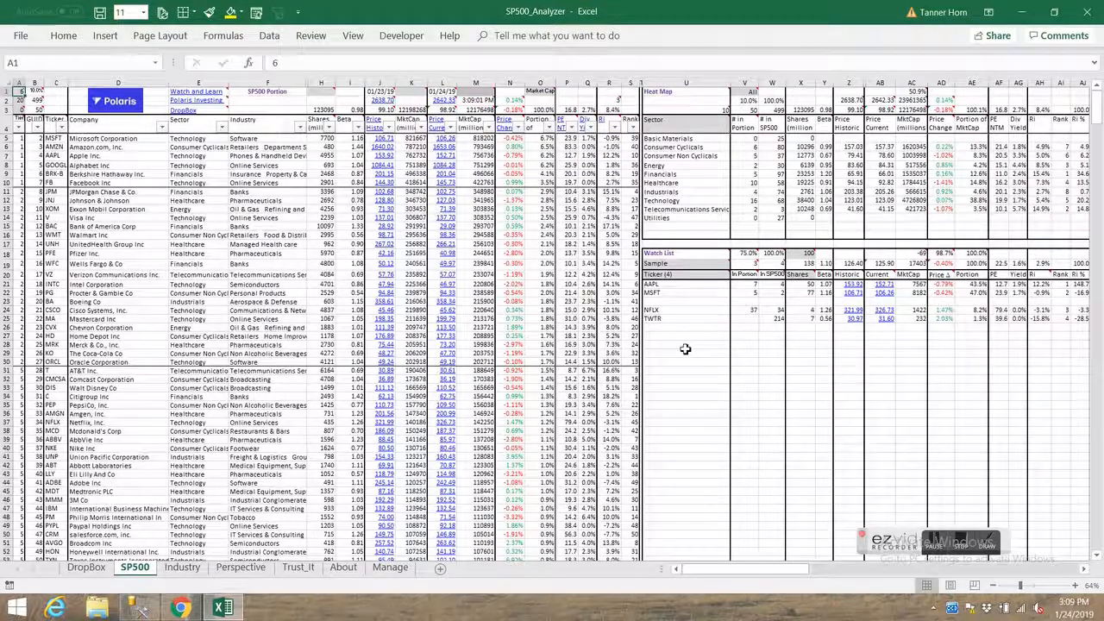
pyautogui.moveTo(739, 390)
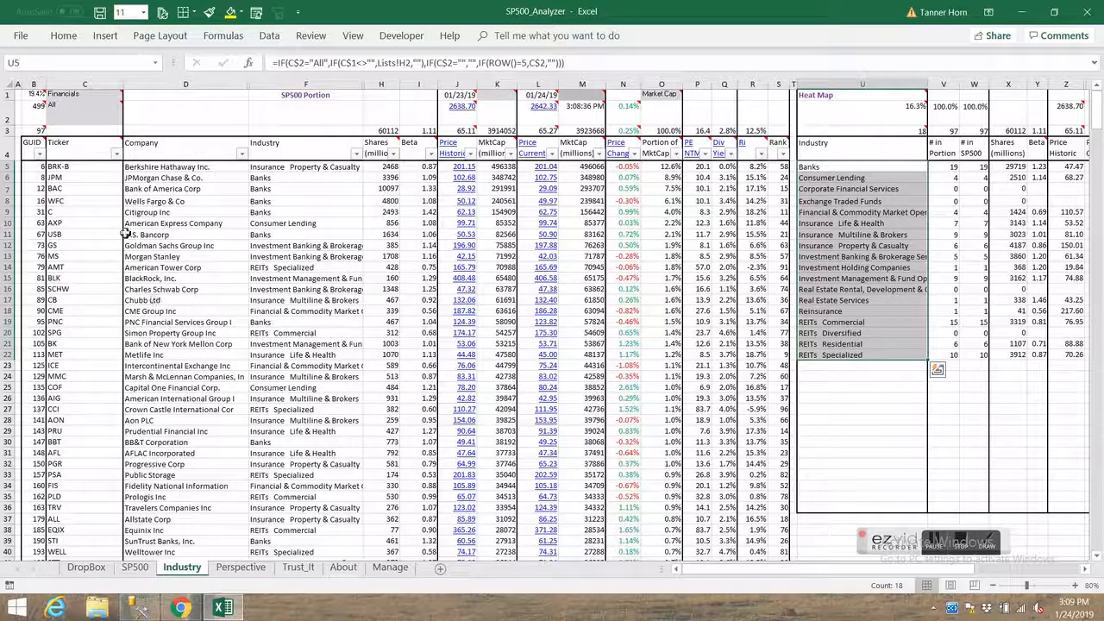
# Step: Choose Healthcare as the sector, listing 58 stocks across six industries
pyautogui.click(128, 93)
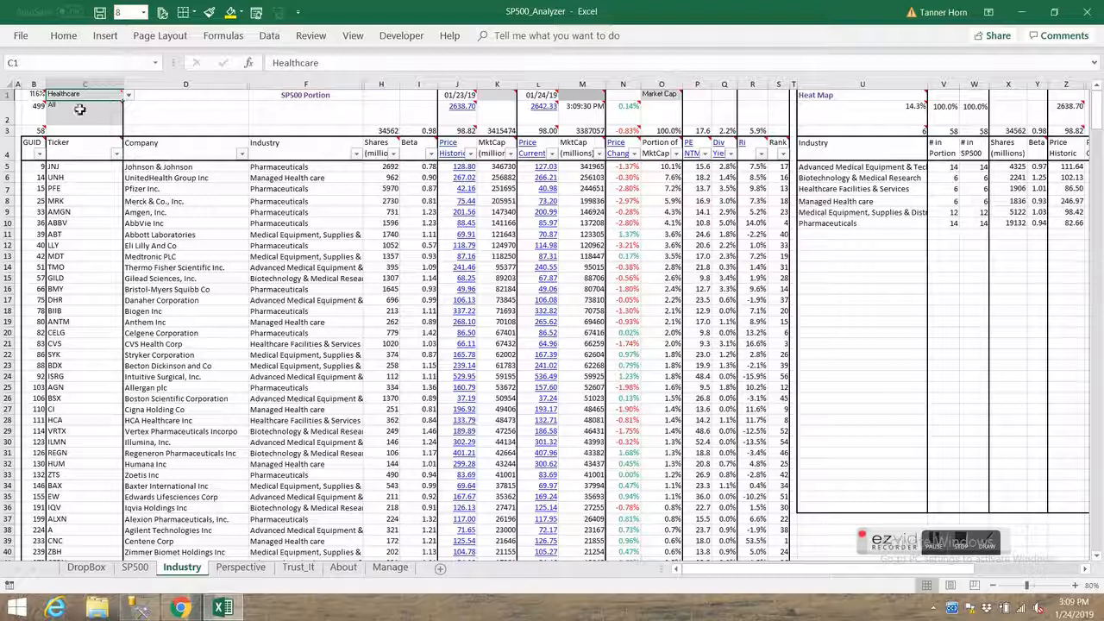
pyautogui.moveTo(582, 112)
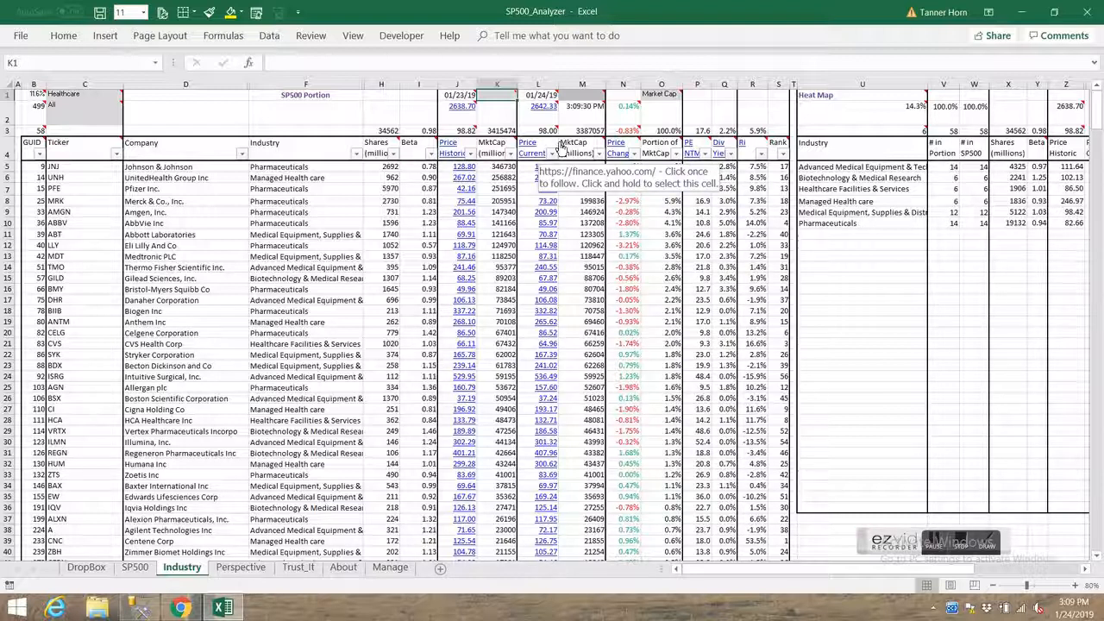
# Step: Set the historic comparison date in K1 to 10/05/18 and review the price-change formulas
pyautogui.write('10/0')
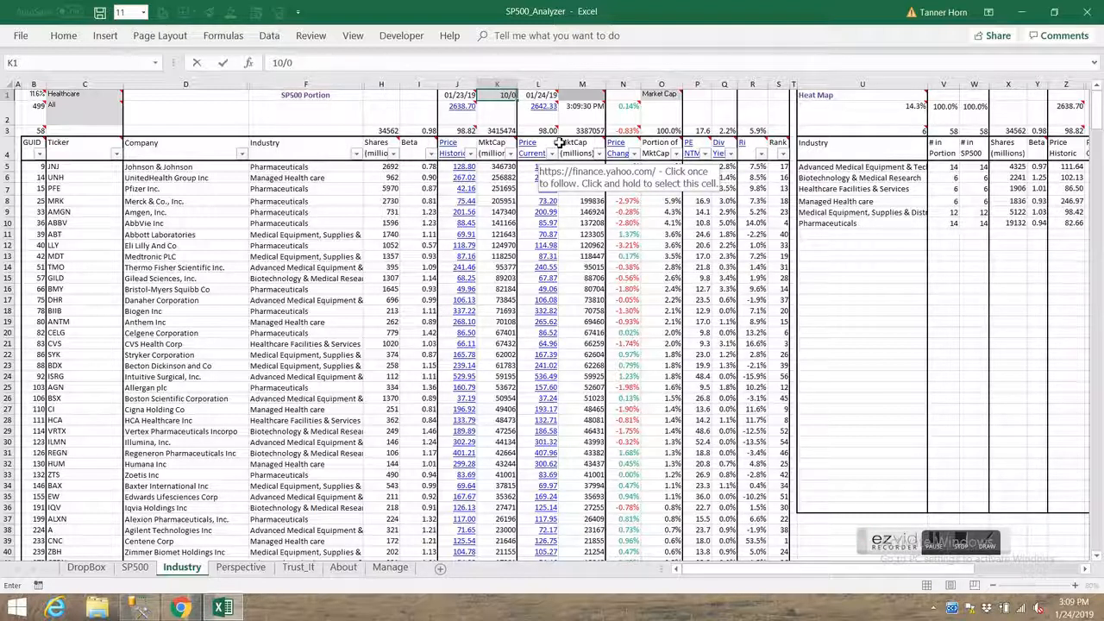
pyautogui.write('10/05/18')
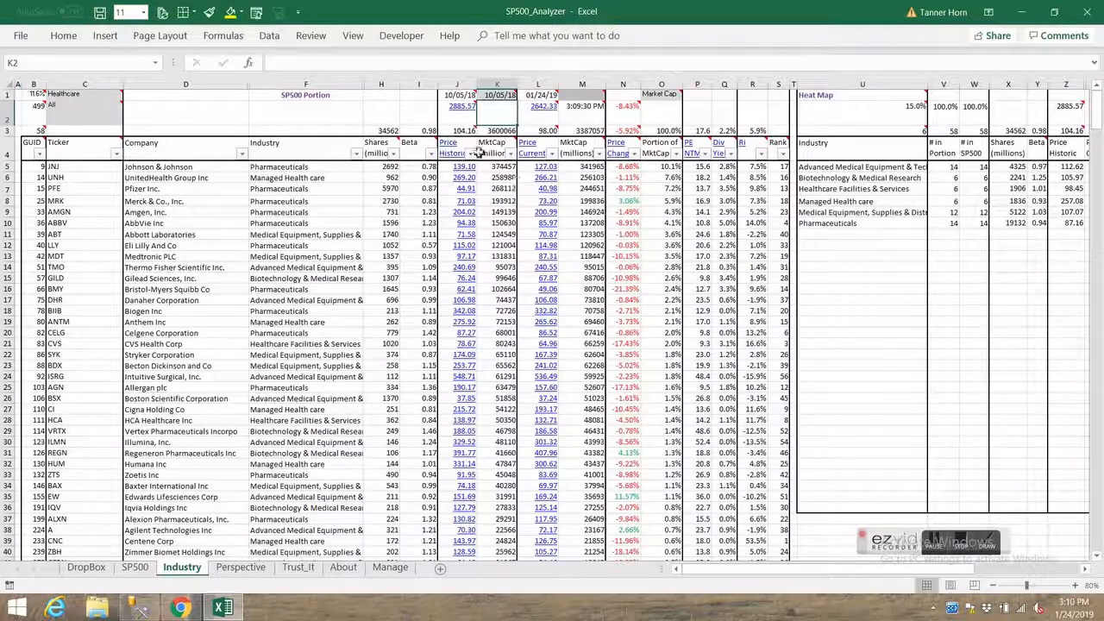
pyautogui.click(623, 106)
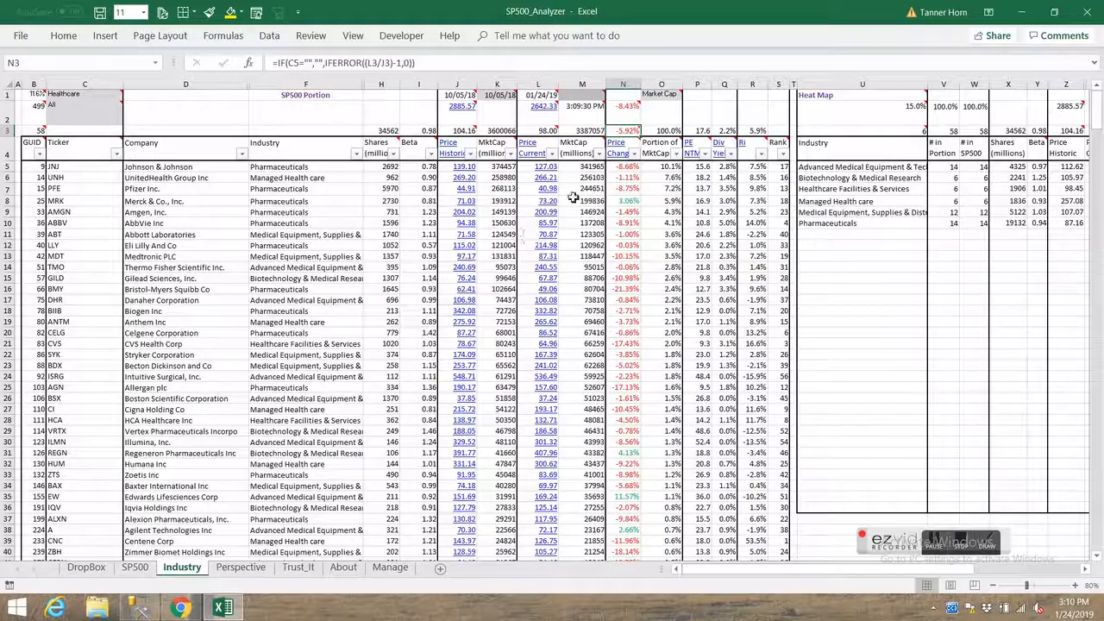
pyautogui.moveTo(640, 197)
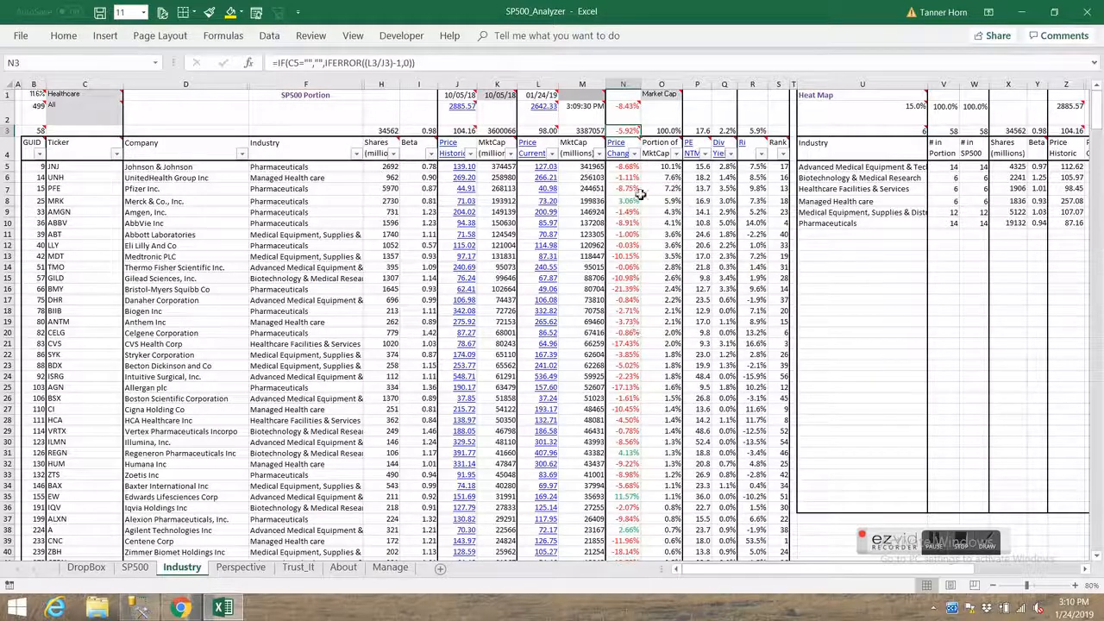
pyautogui.moveTo(616, 142)
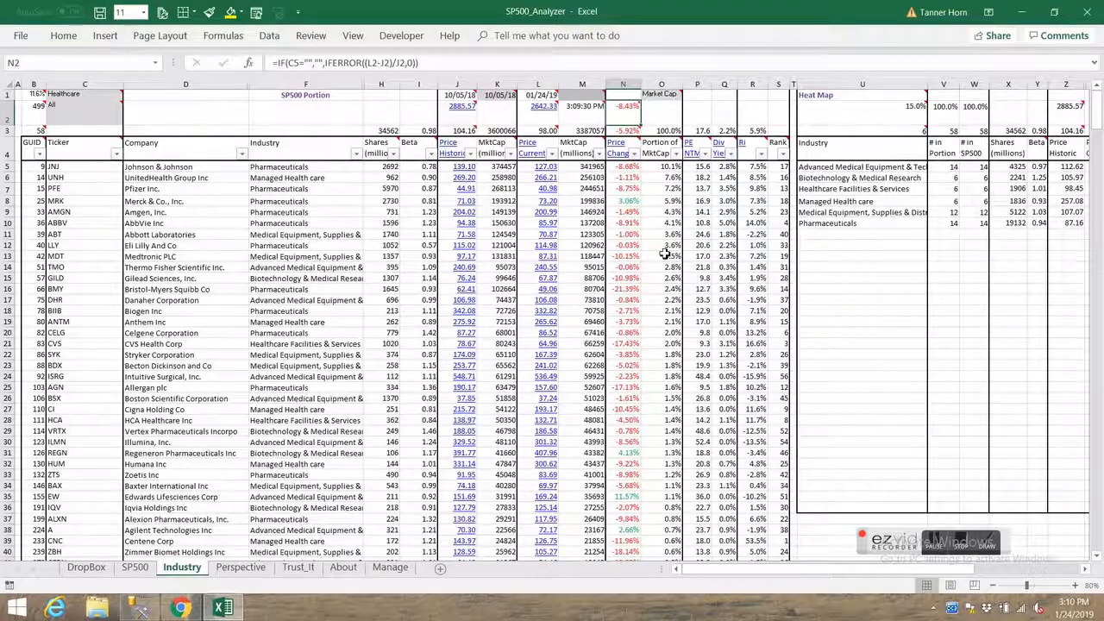
pyautogui.rightClick(492, 95)
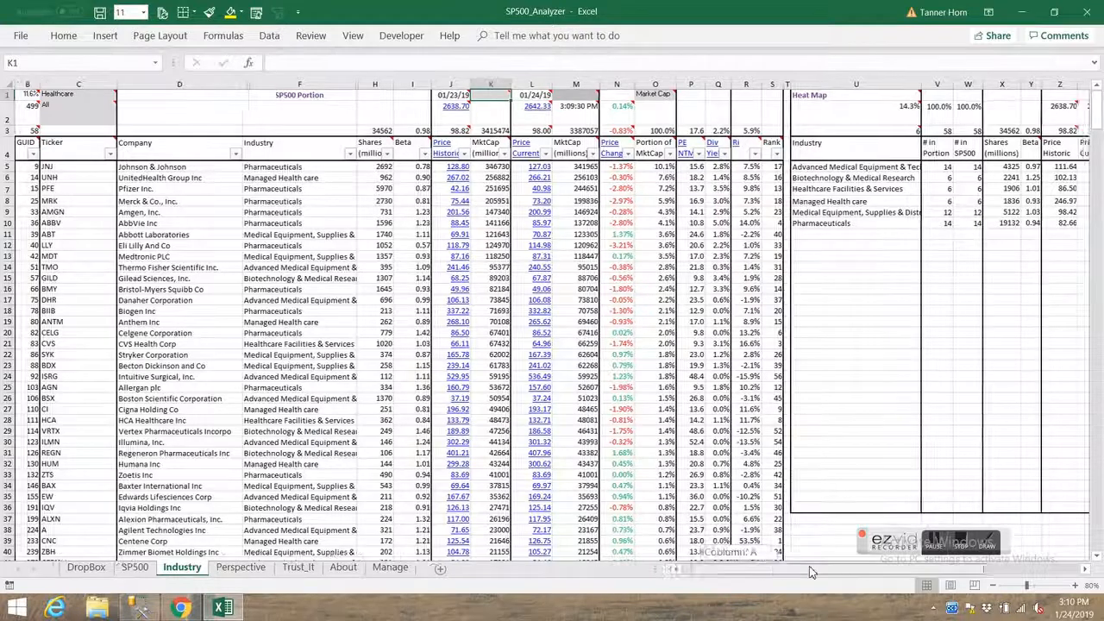
# Step: View the heat map, select C2, and open the Industry column's filter choices
pyautogui.hscroll(3)
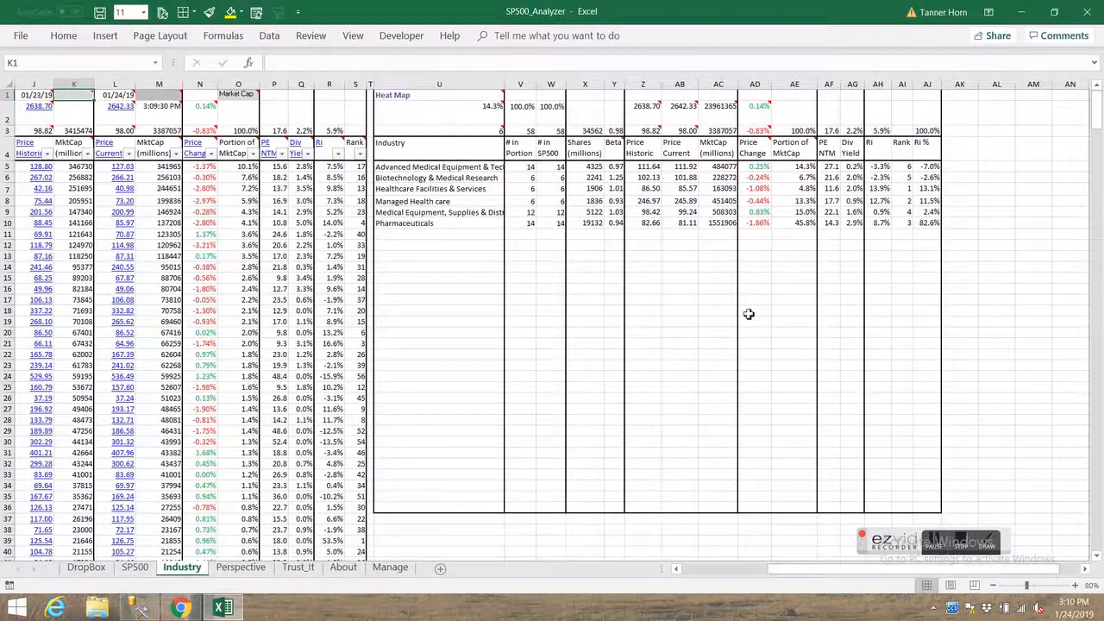
pyautogui.moveTo(434, 224)
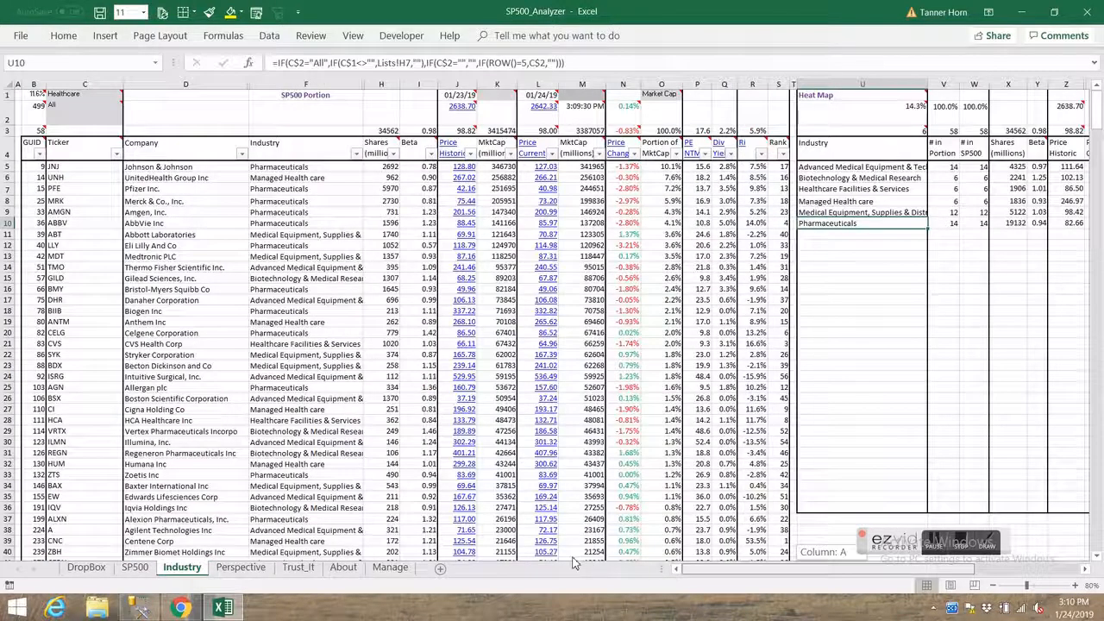
pyautogui.click(84, 106)
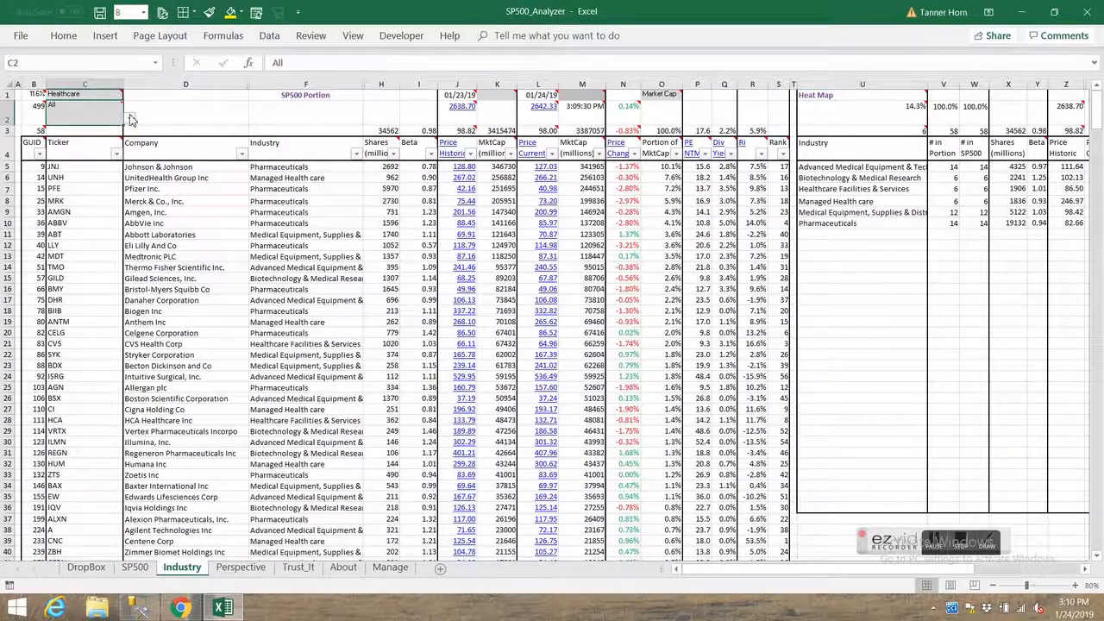
pyautogui.click(125, 118)
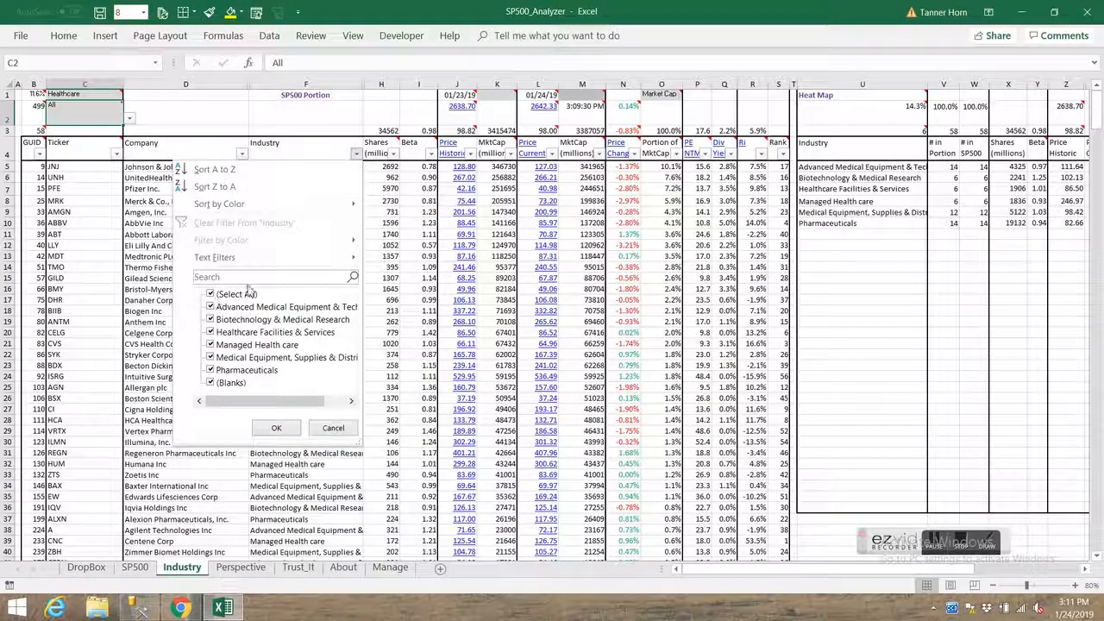
# Step: Filter the Industry column to Pharmaceuticals only and select the 14 visible tickers
pyautogui.click(210, 294)
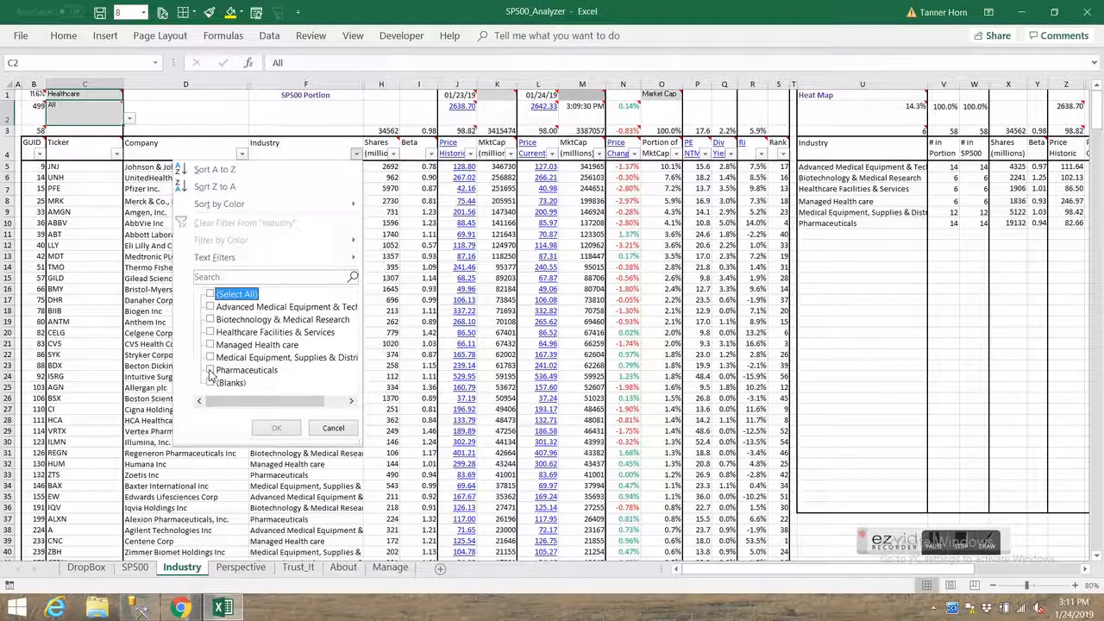
pyautogui.click(276, 428)
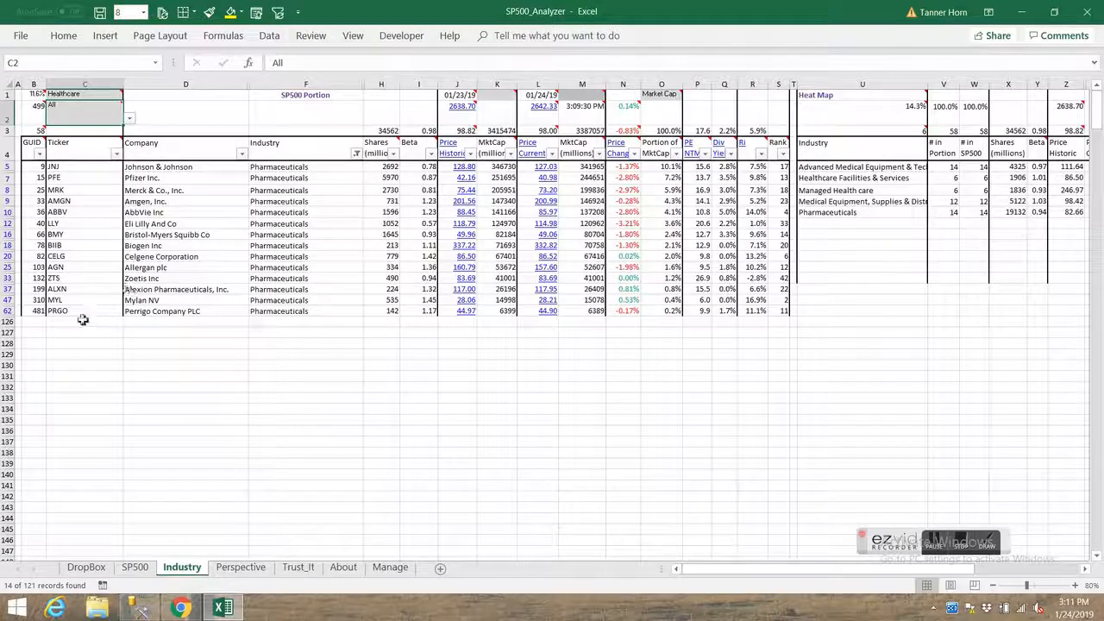
pyautogui.moveTo(82, 167); pyautogui.dragTo(82, 310)
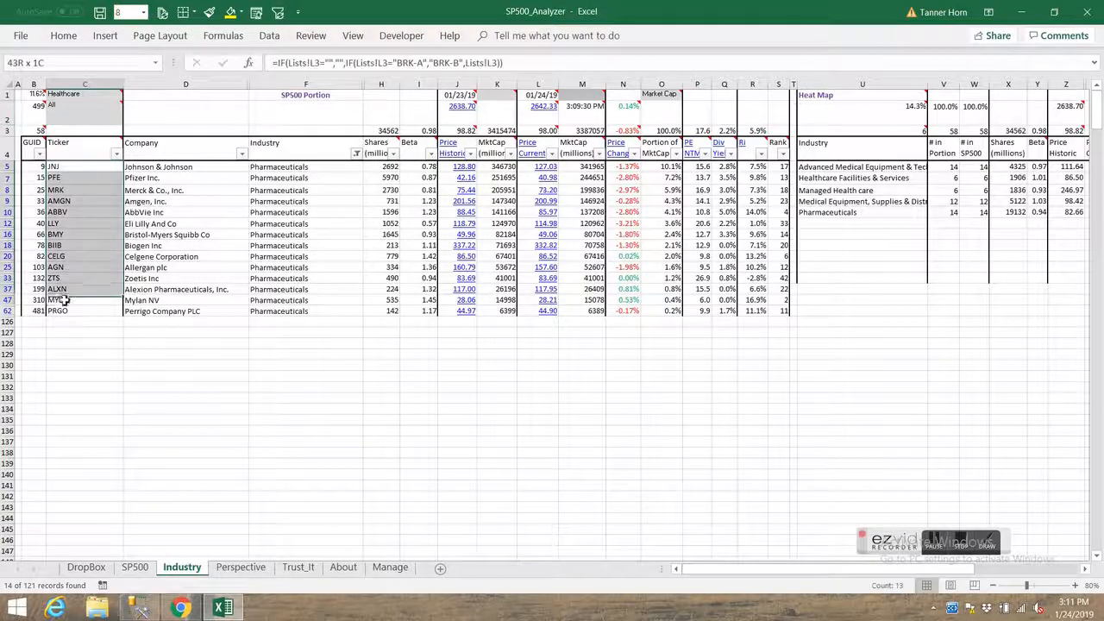
pyautogui.click(85, 299)
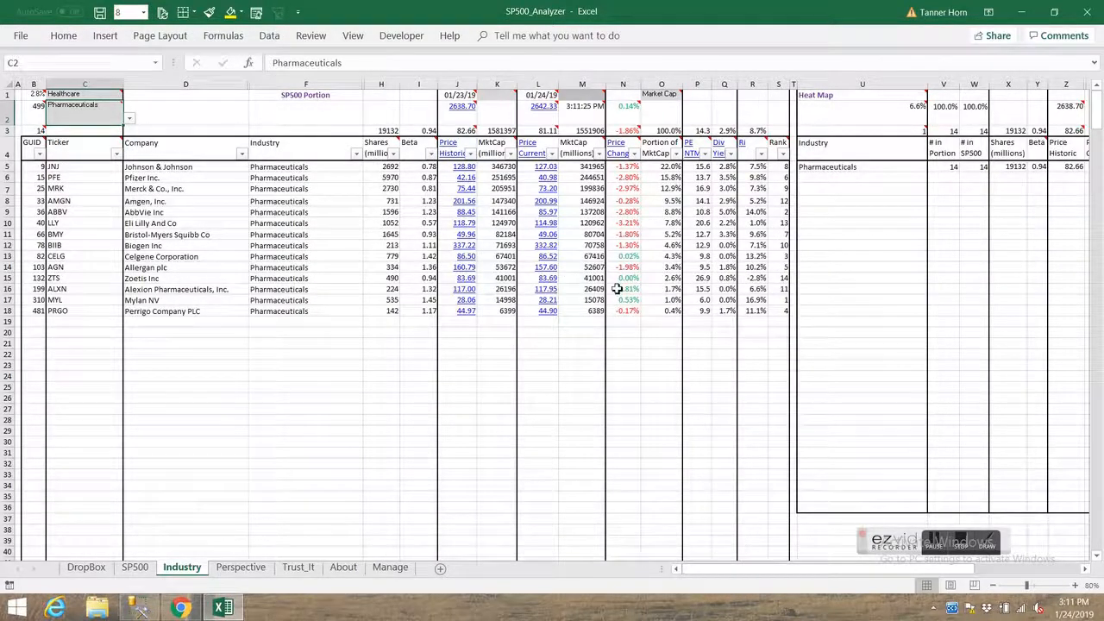
# Step: Select cell U5 to inspect the heat map's Pharmaceuticals roll-up formula
pyautogui.click(863, 167)
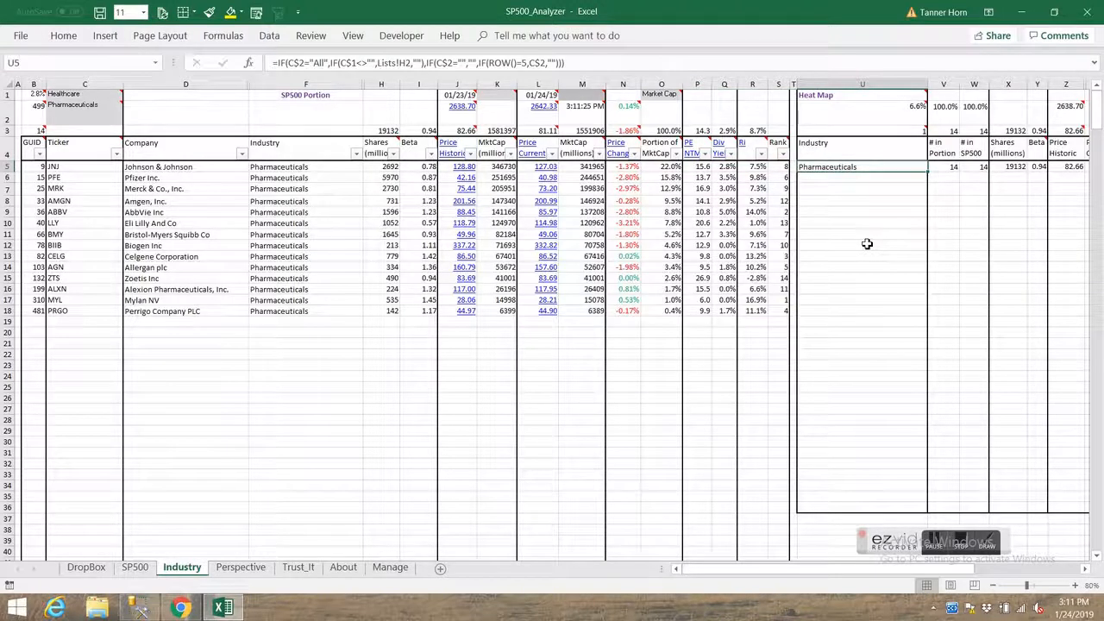
pyautogui.moveTo(281, 168)
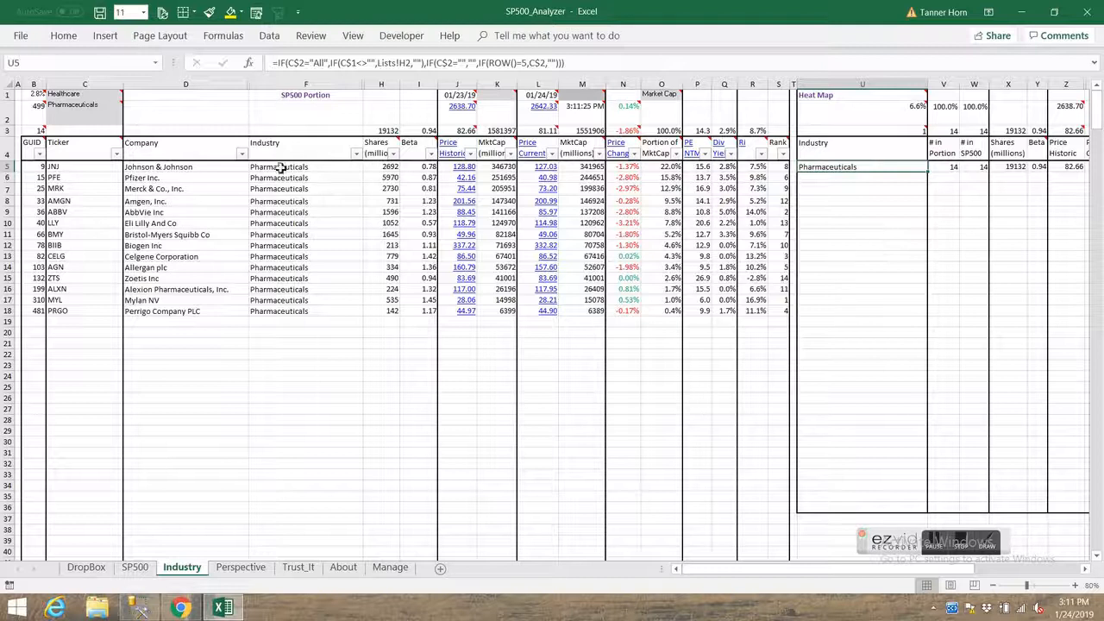
pyautogui.moveTo(272, 324)
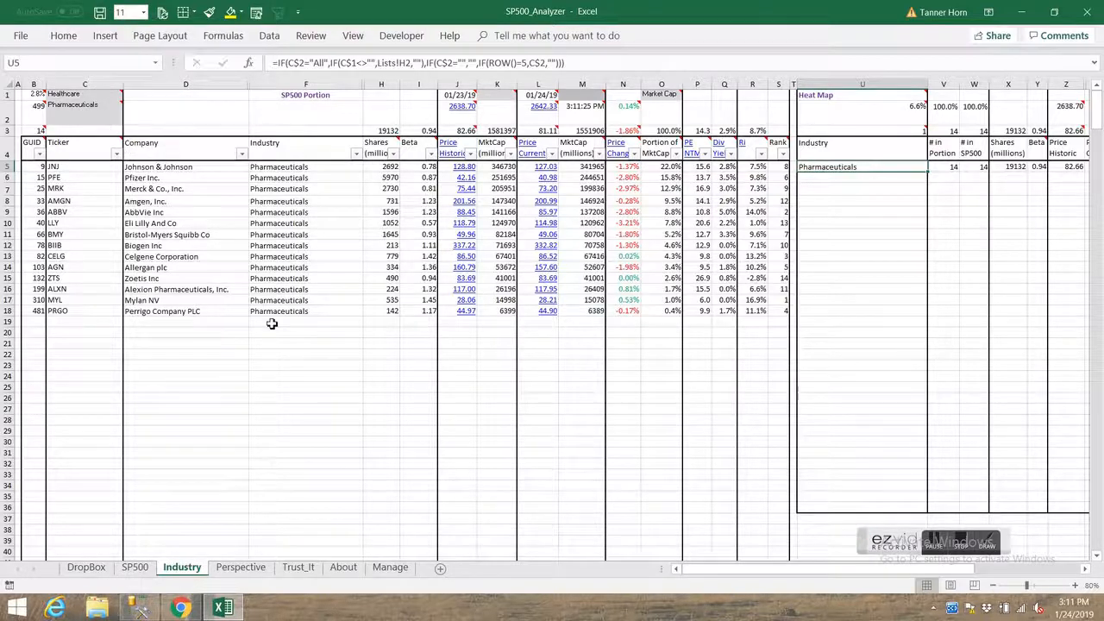
pyautogui.moveTo(297, 223)
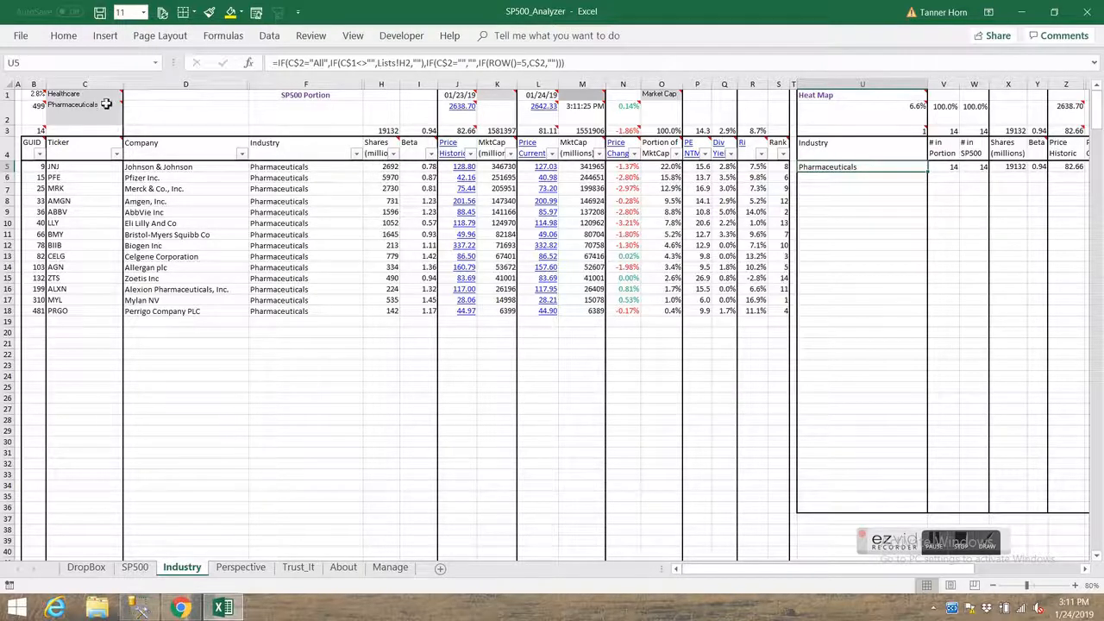
pyautogui.moveTo(115, 143)
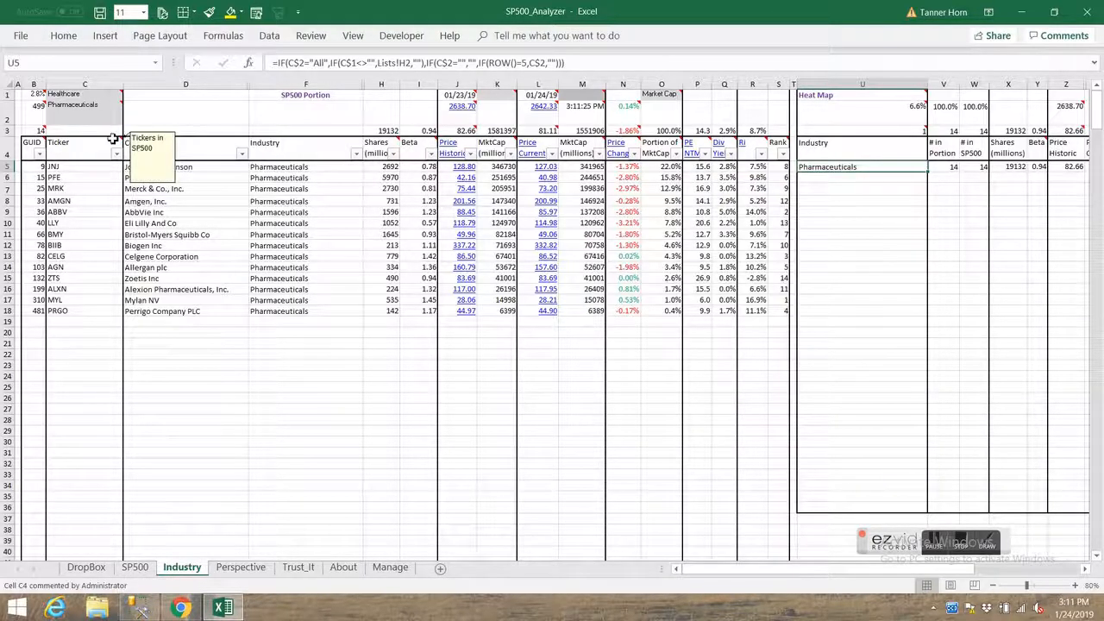